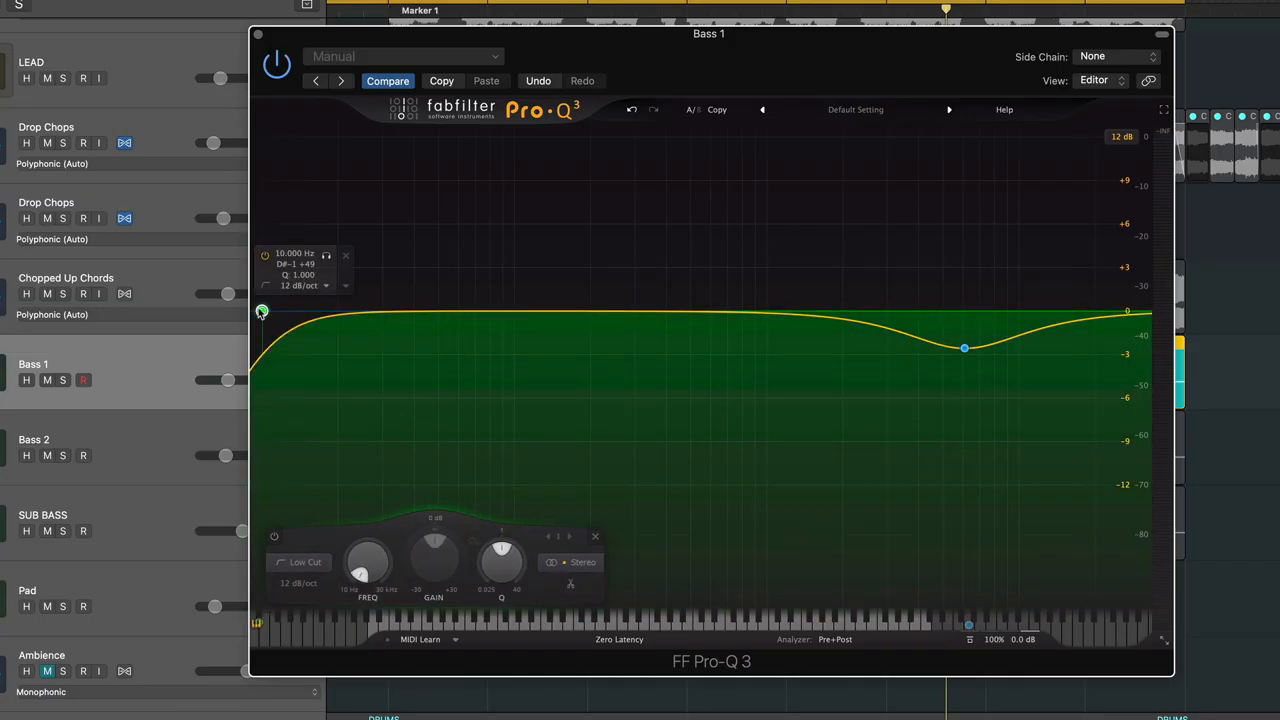
Close the Pro-Q 3 and Bass 2 Serum windows to show Logic's bass tracks
left_click(438, 283)
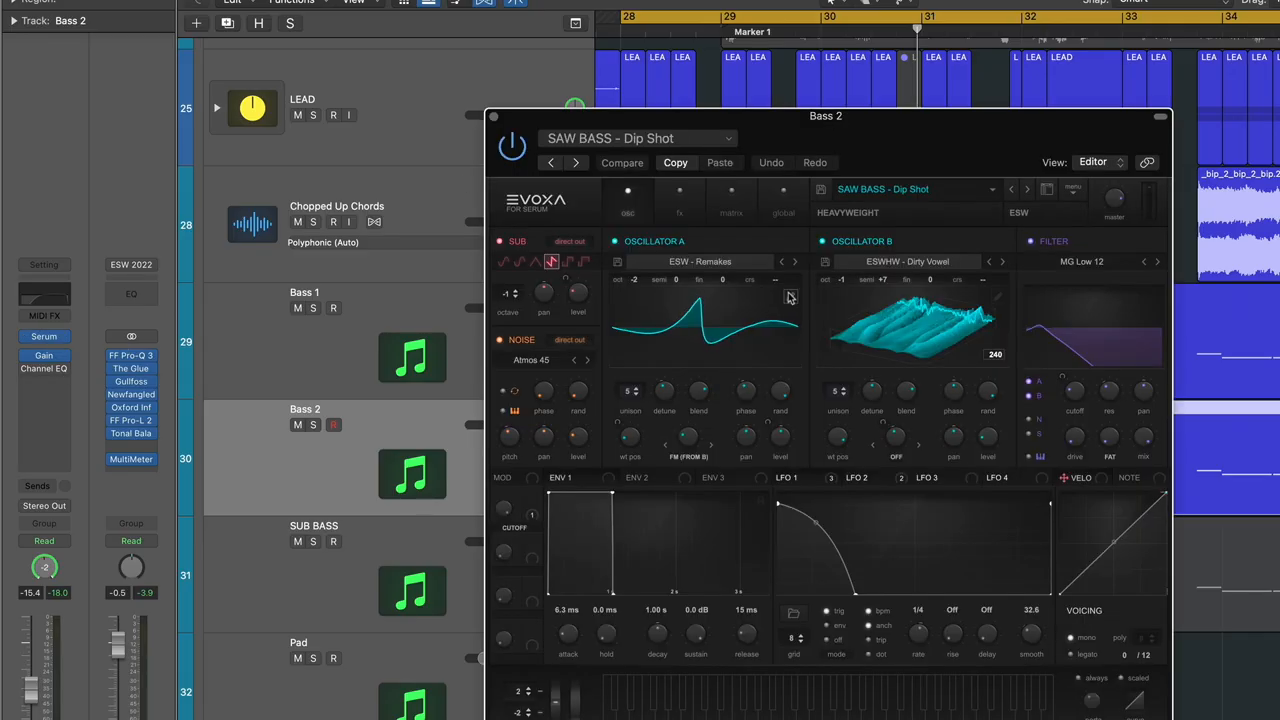
left_click(620, 343)
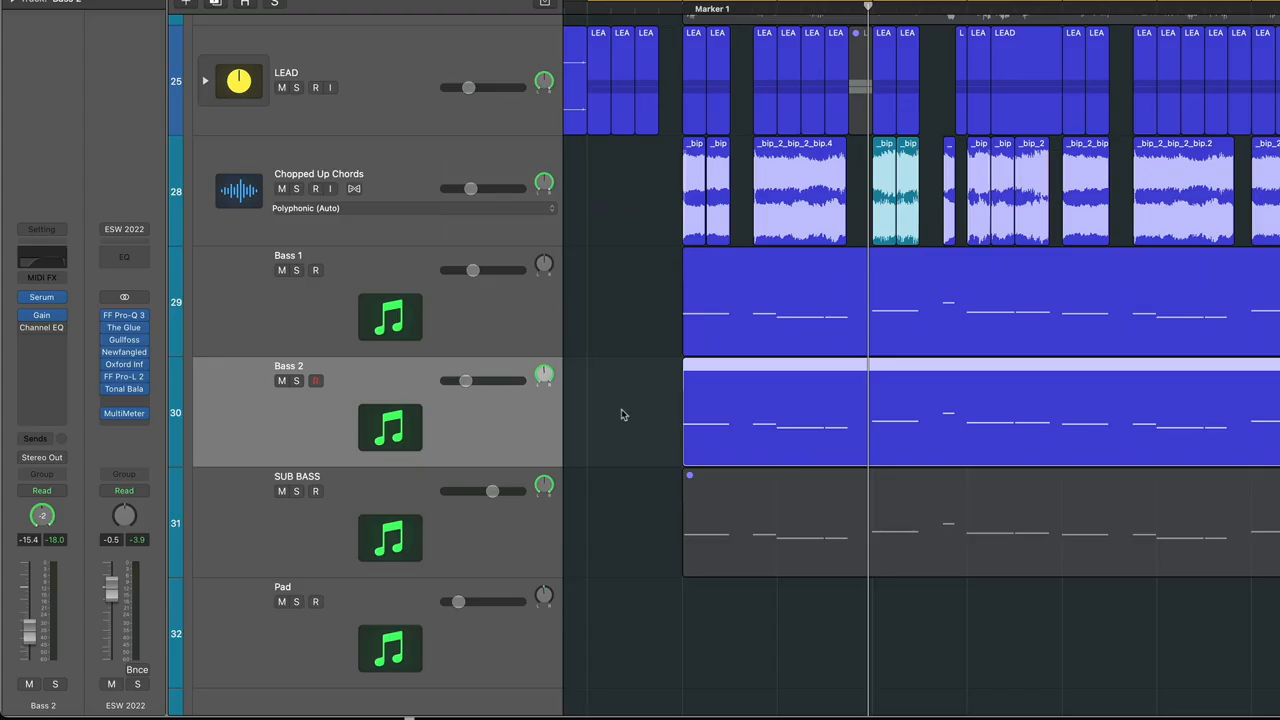
left_click(789, 520)
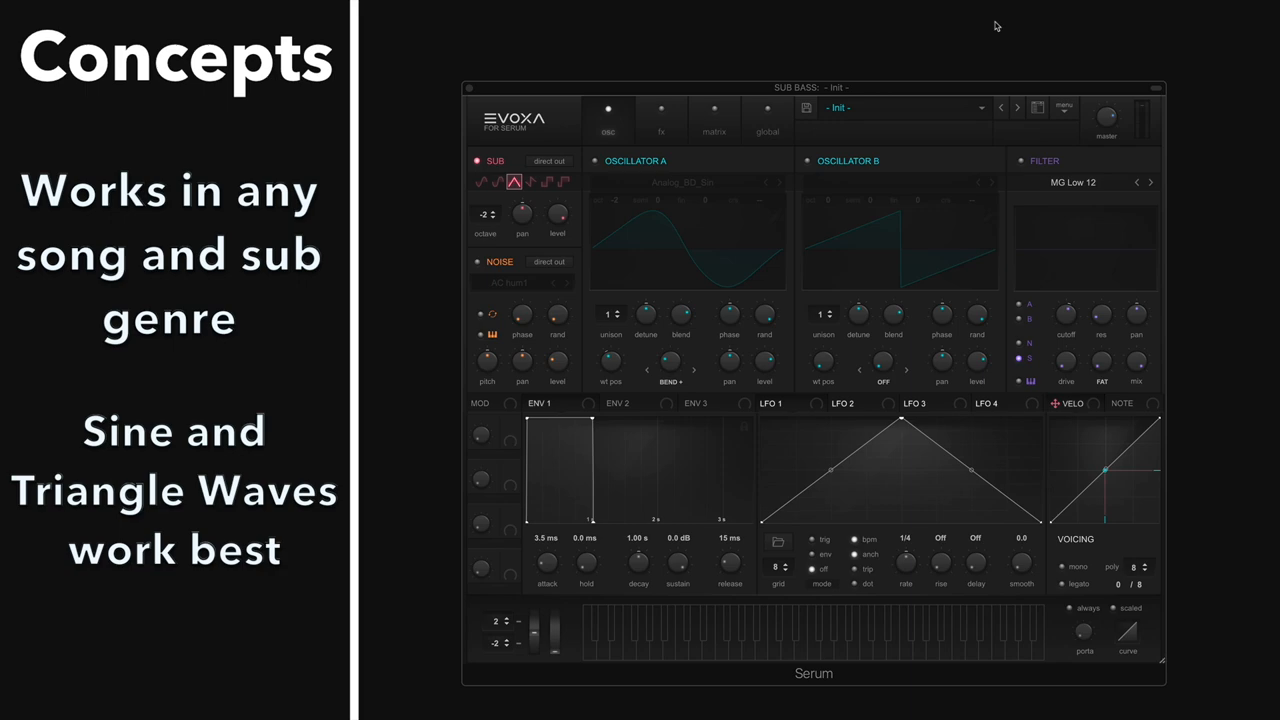
Compare sine and triangle sub oscillator shapes, settle on triangle, and enable the MG Low 12 filter
left_click(481, 181)
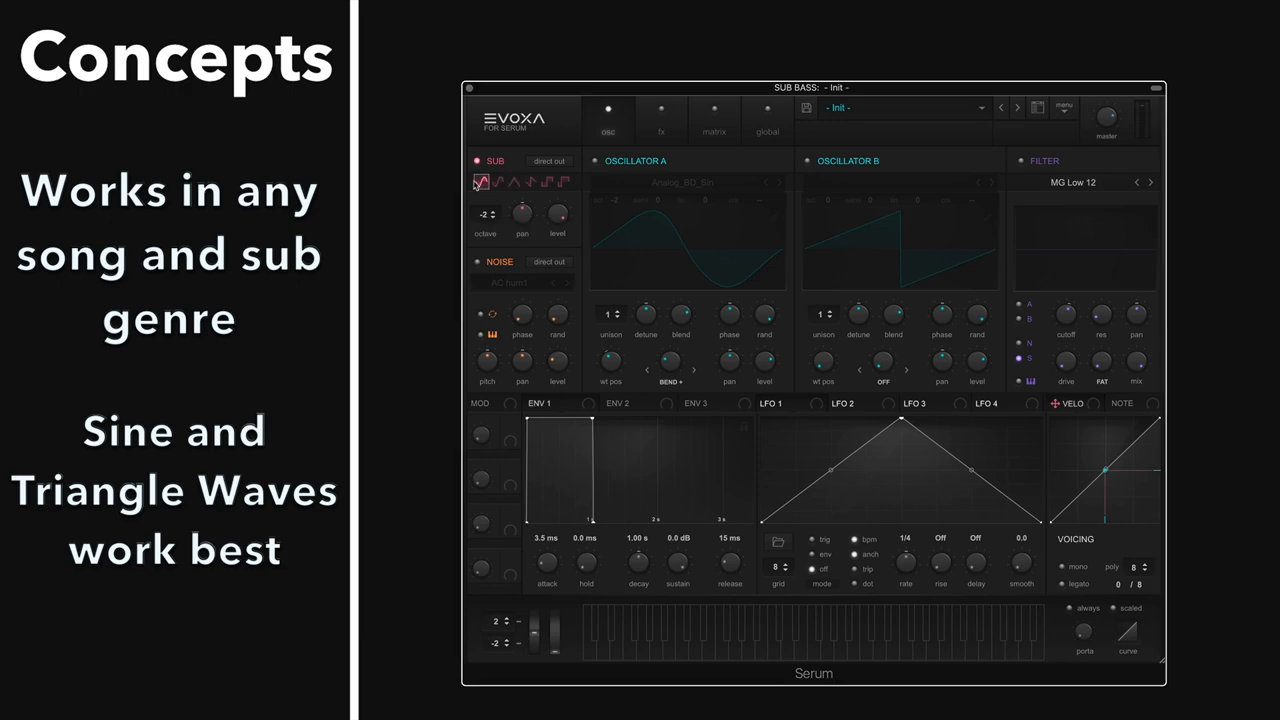
mouse_move(482, 181)
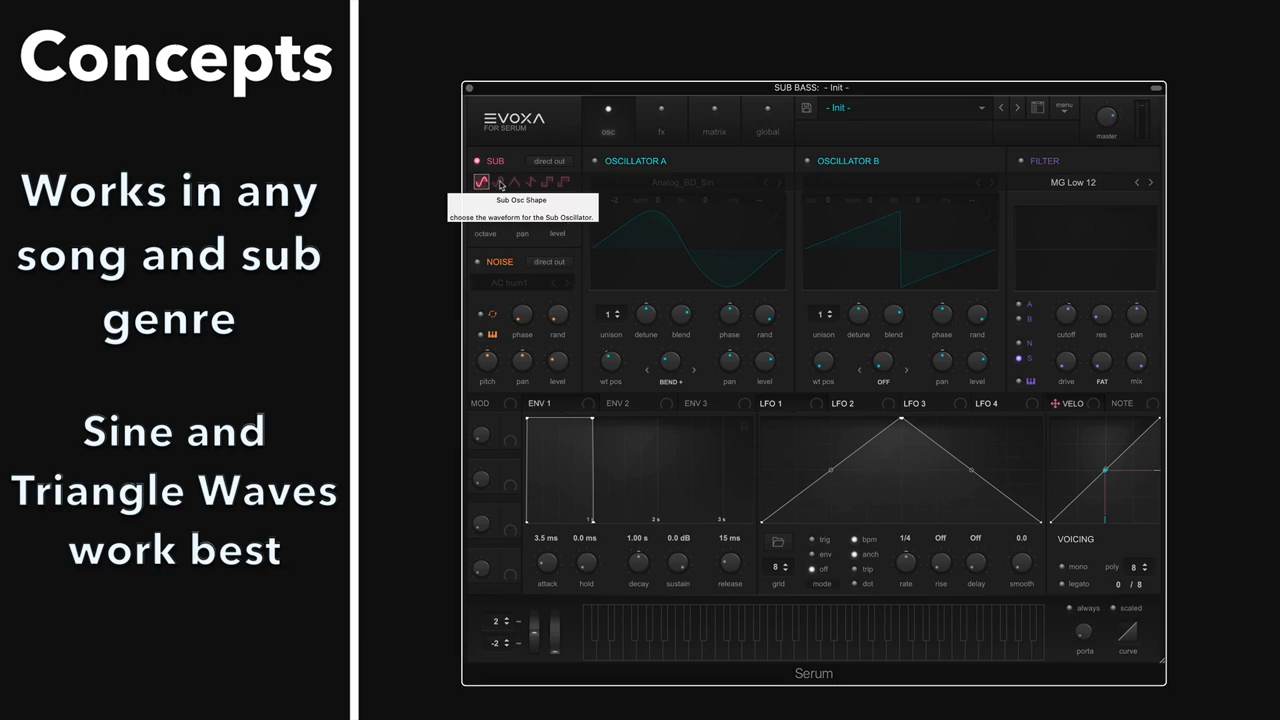
left_click(513, 182)
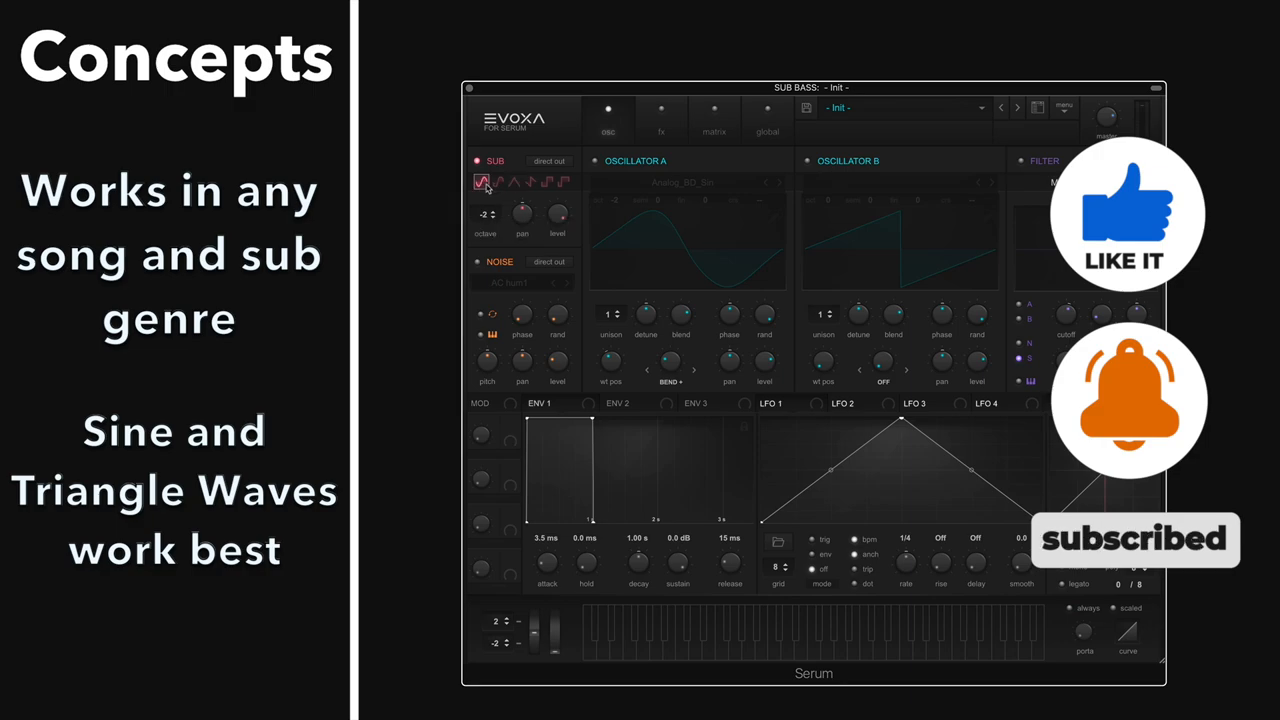
left_click(484, 182)
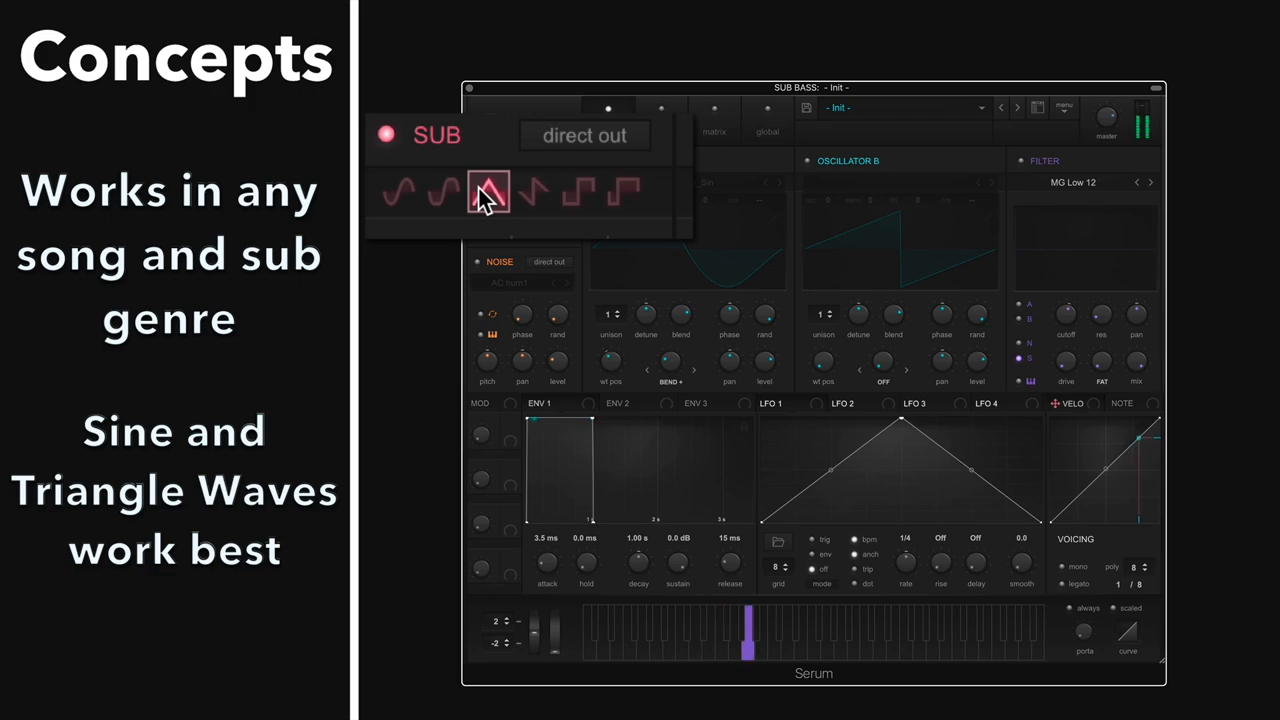
left_click(398, 192)
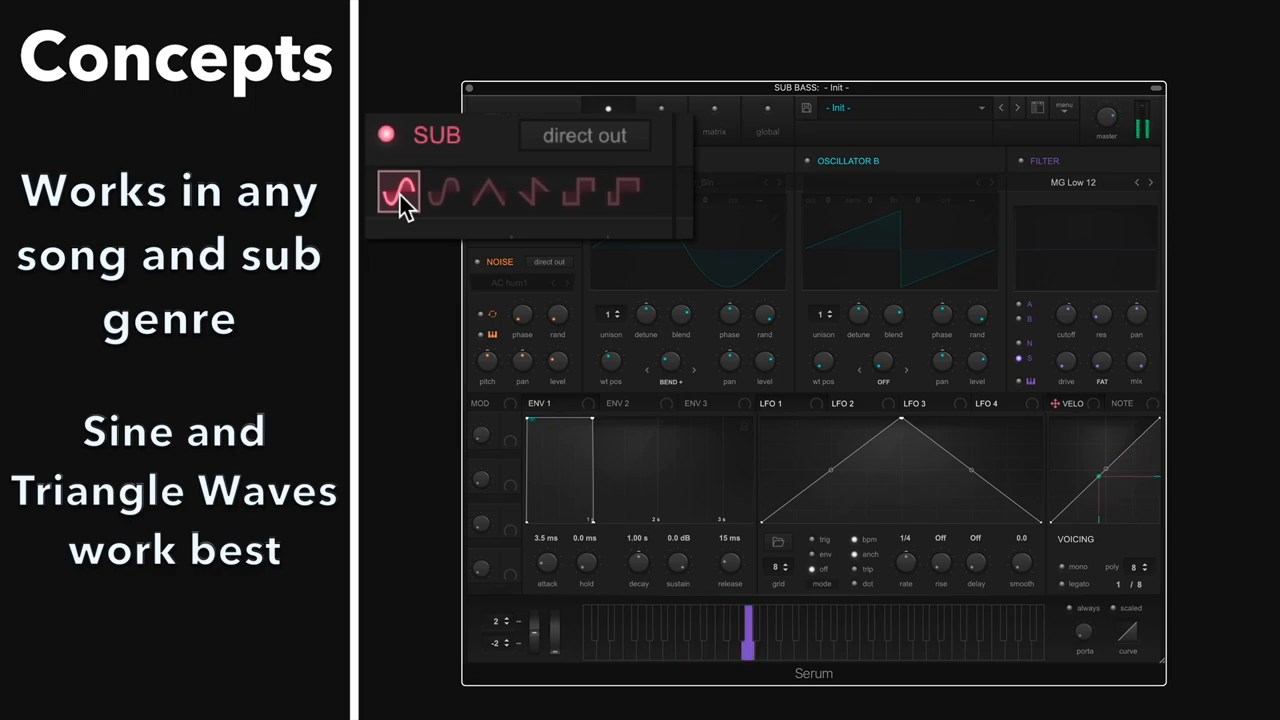
left_click(489, 191)
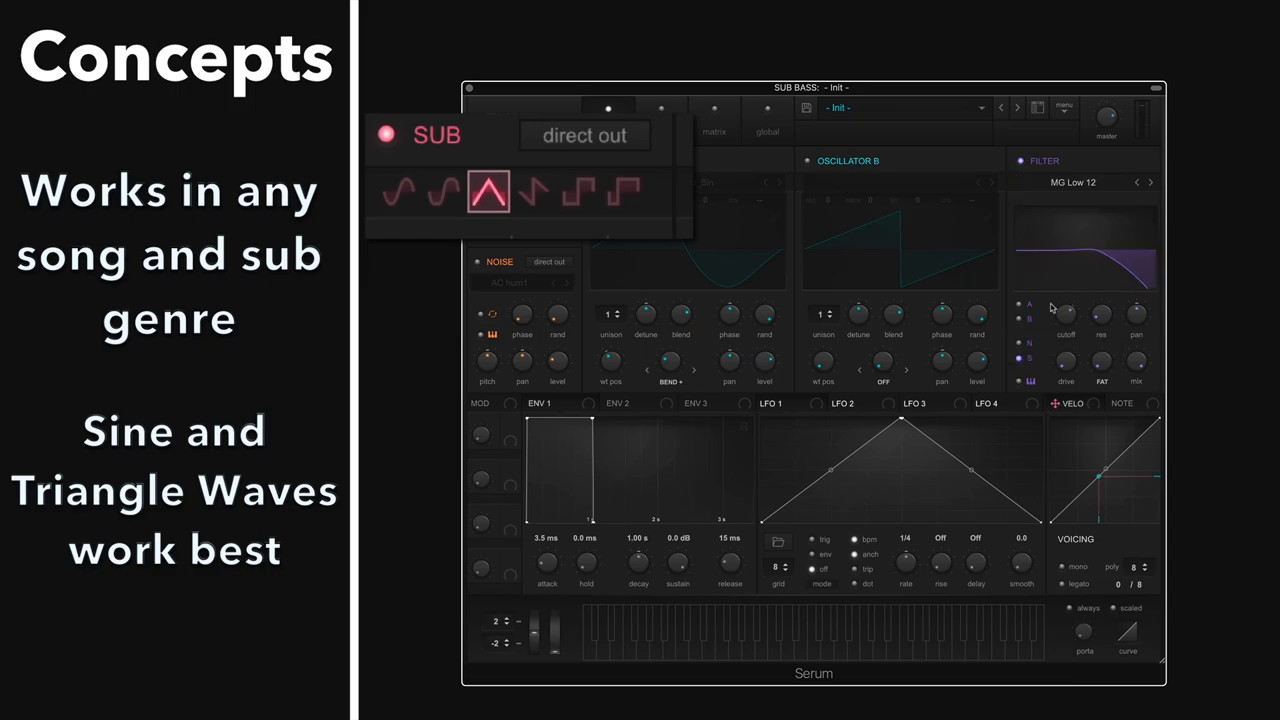
left_click_drag(1065, 335, 1065, 345)
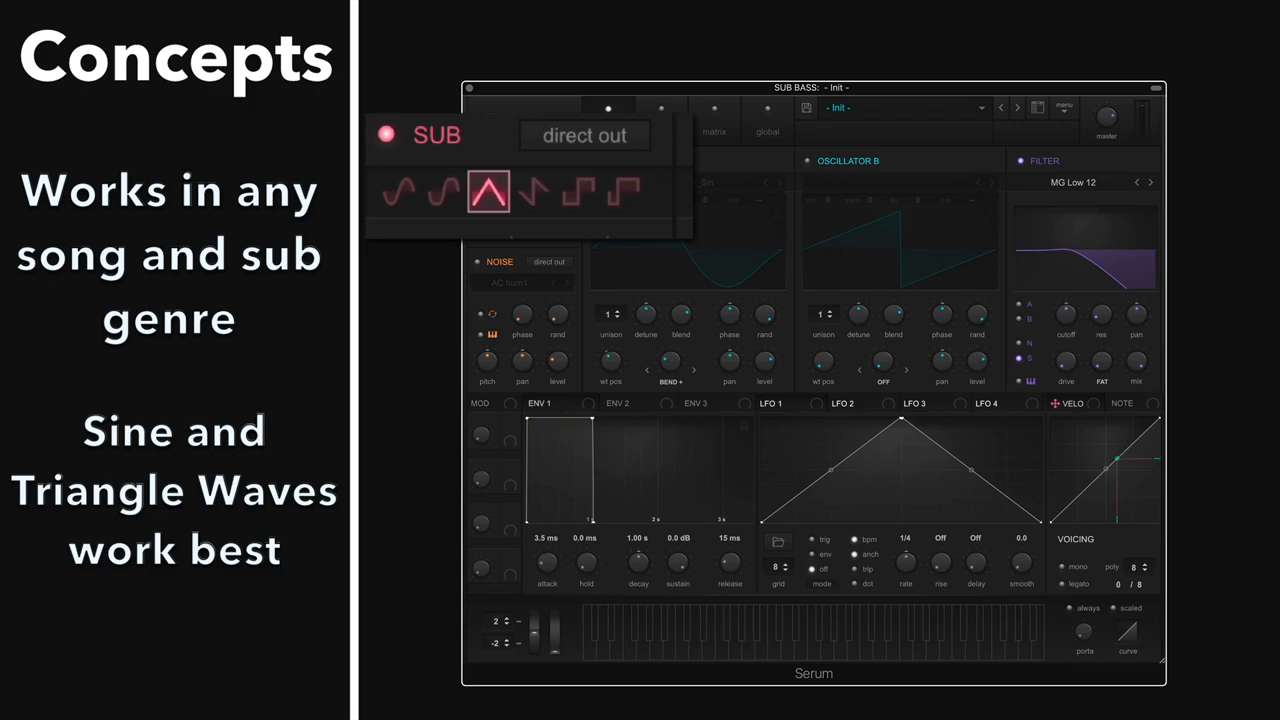
left_click(489, 191)
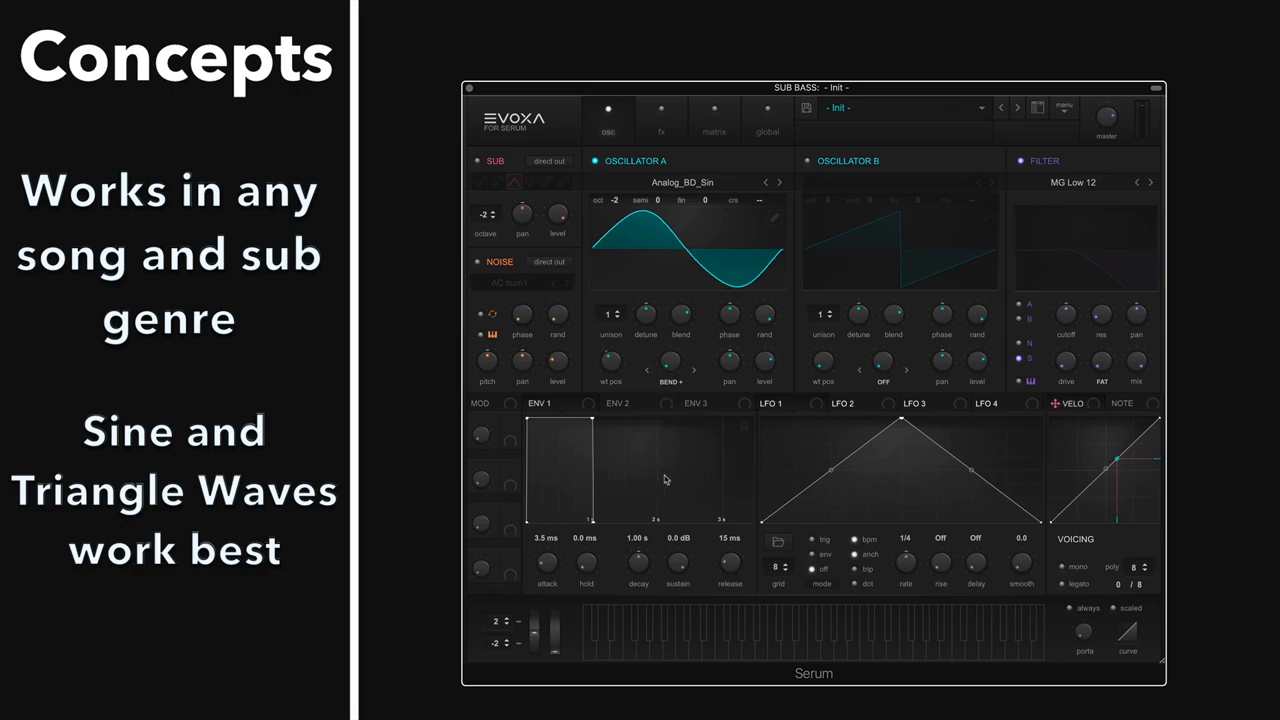
Enable Oscillator A with Analog_BD_Sin at oct -2 and bend the sine with BEND+
left_click(672, 382)
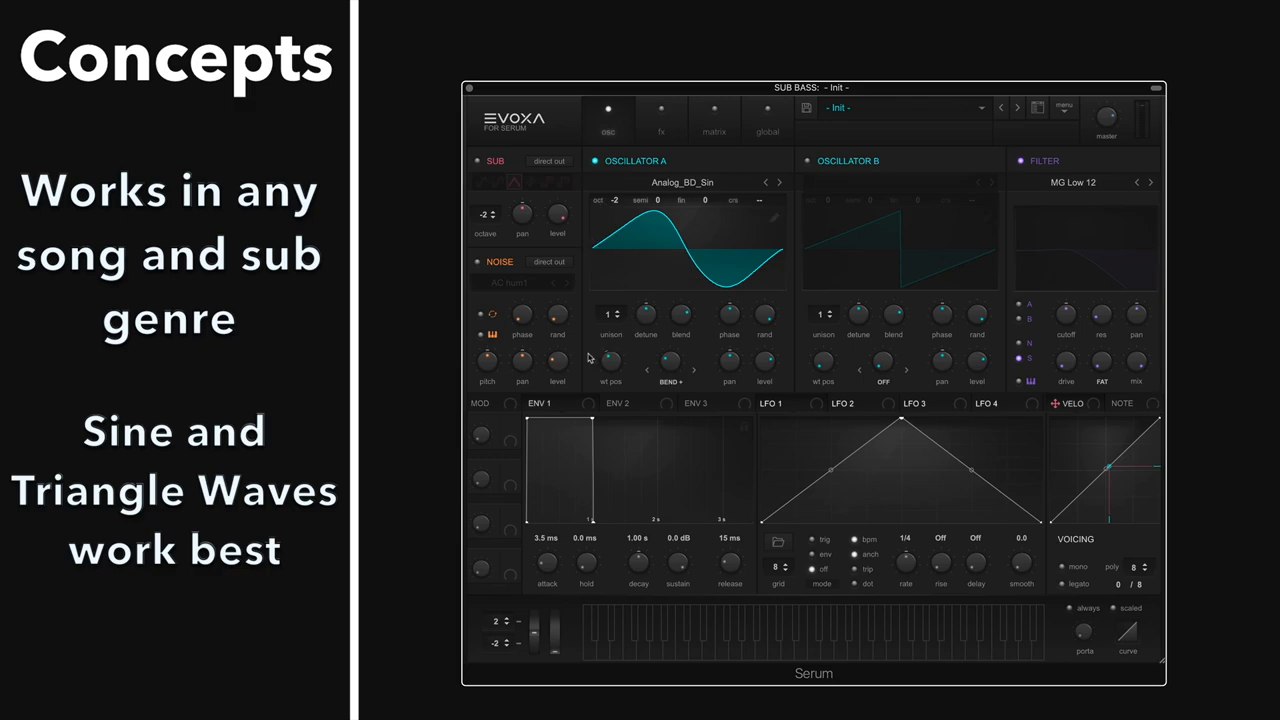
left_click_drag(670, 360, 672, 355)
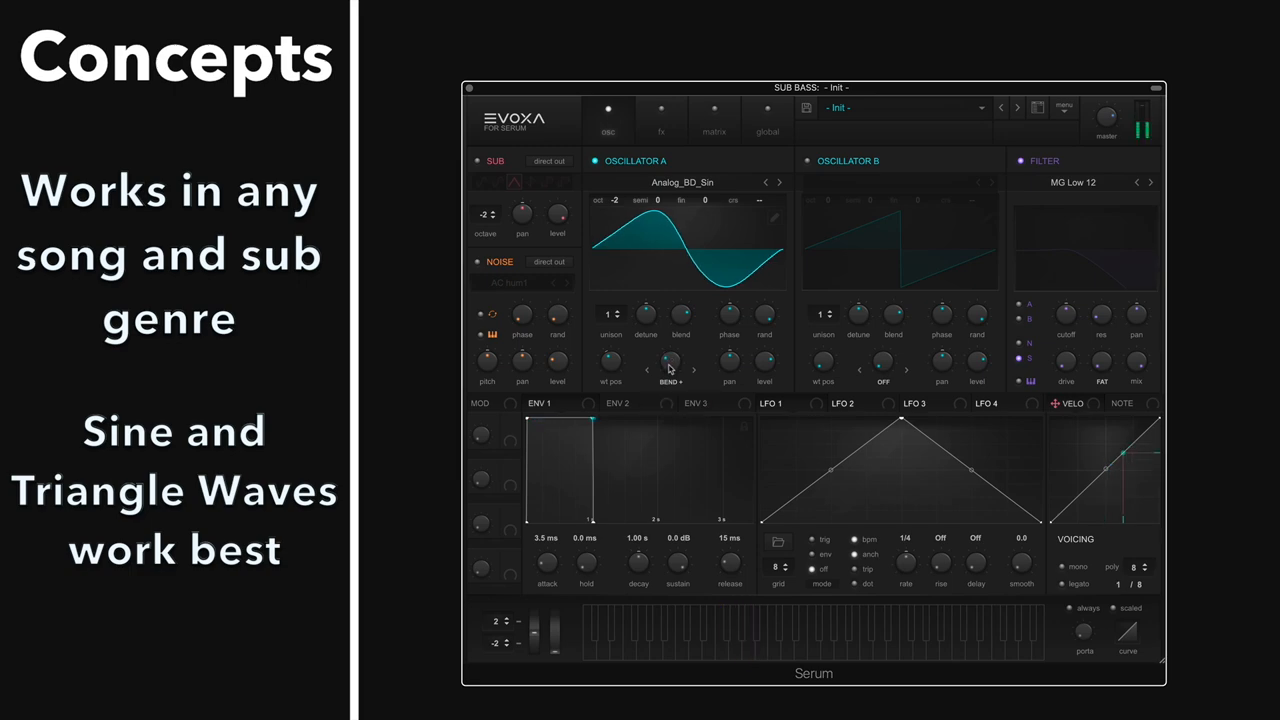
left_click(696, 632)
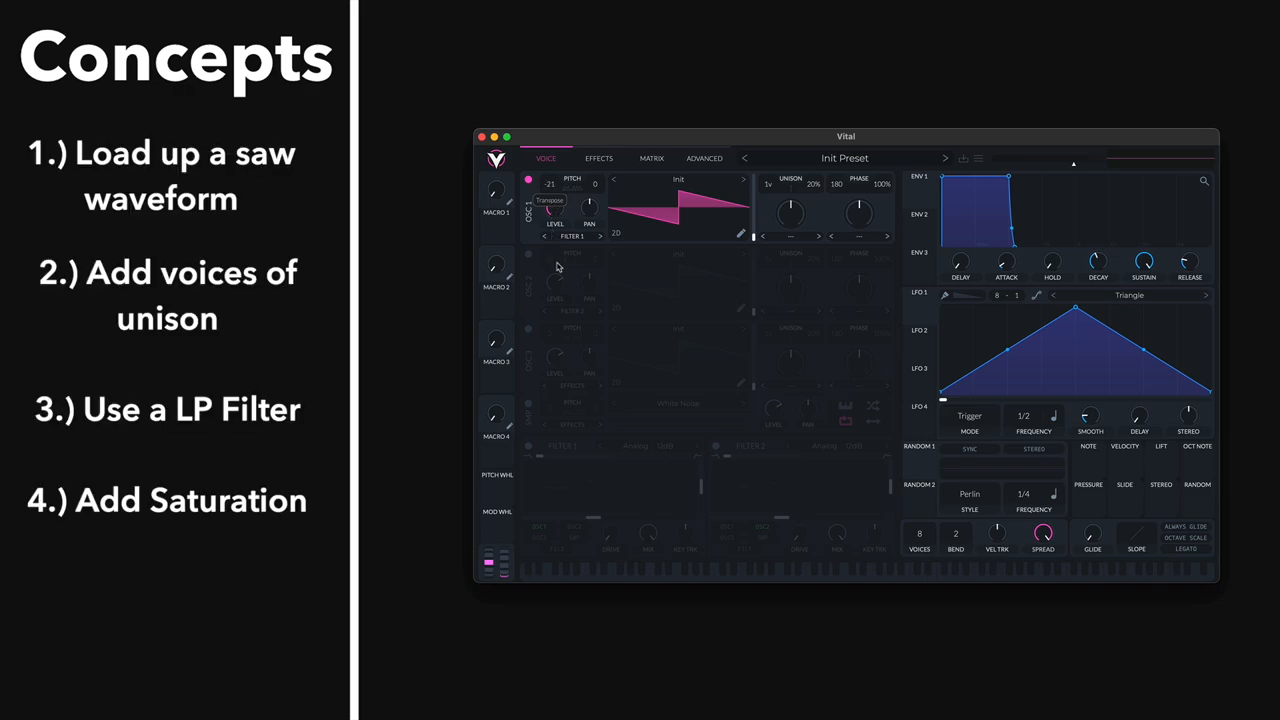
Drop OSC 1 pitch to -24, use 9 unison voices, and enable Filter 1 (Analog 12dB)
left_click_drag(550, 205, 550, 230)
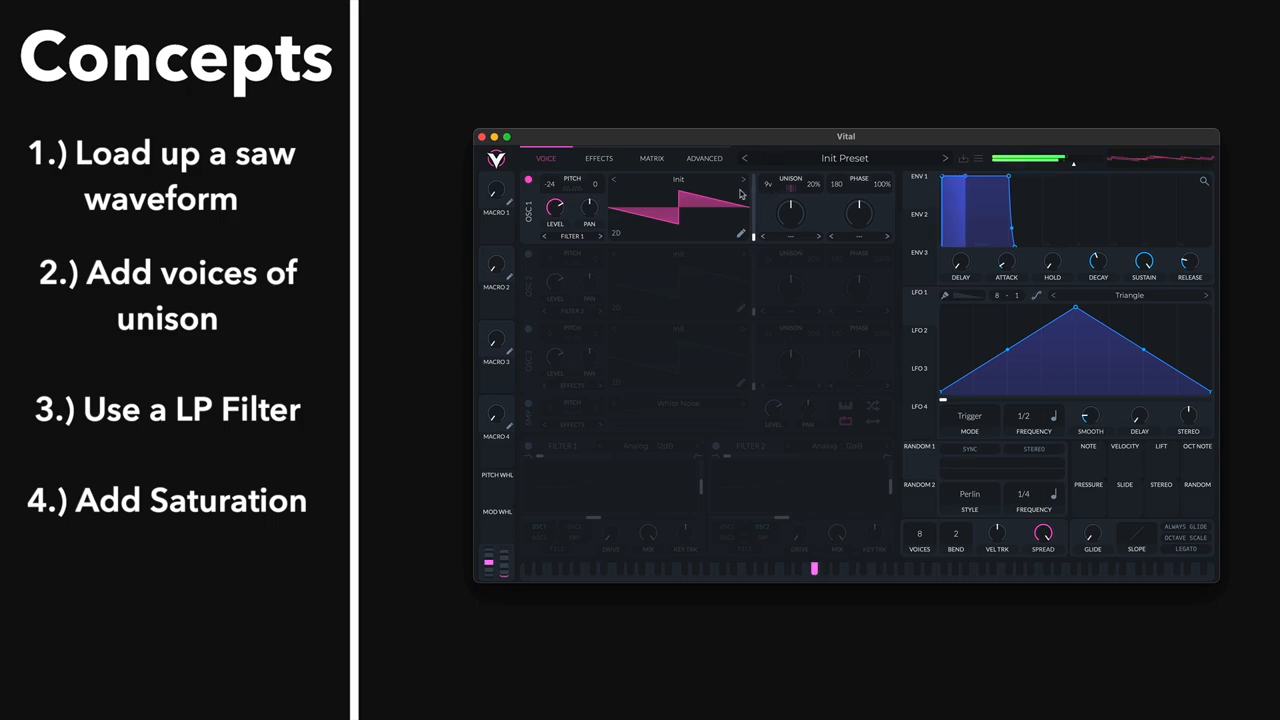
mouse_move(414, 452)
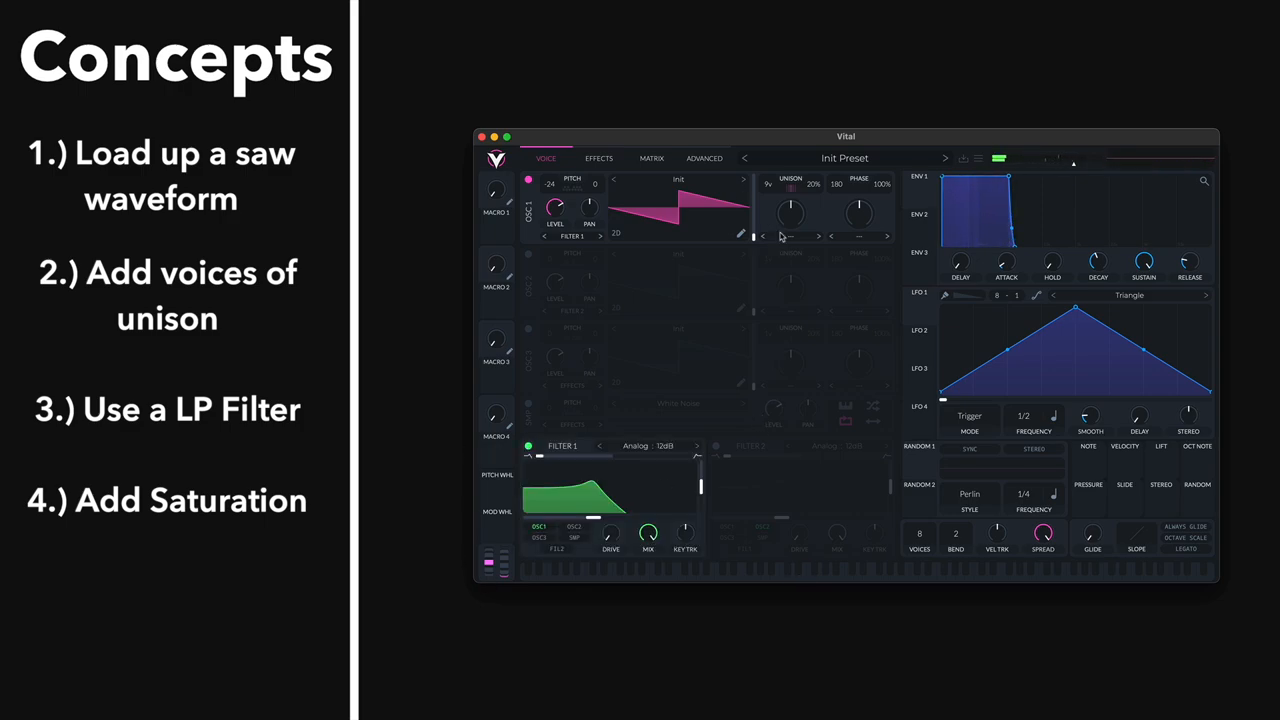
left_click_drag(600, 500, 610, 495)
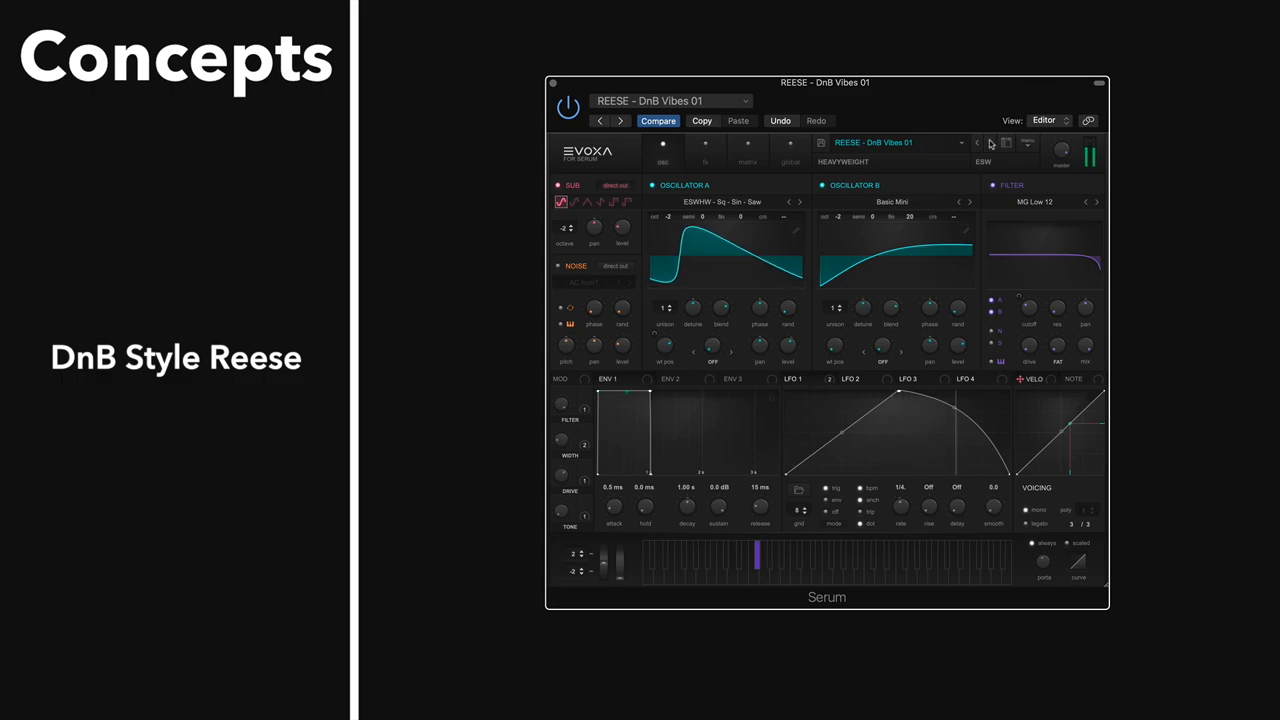
Load the REESE - DnB Vibes 01 preset from the preset browser
left_click(991, 142)
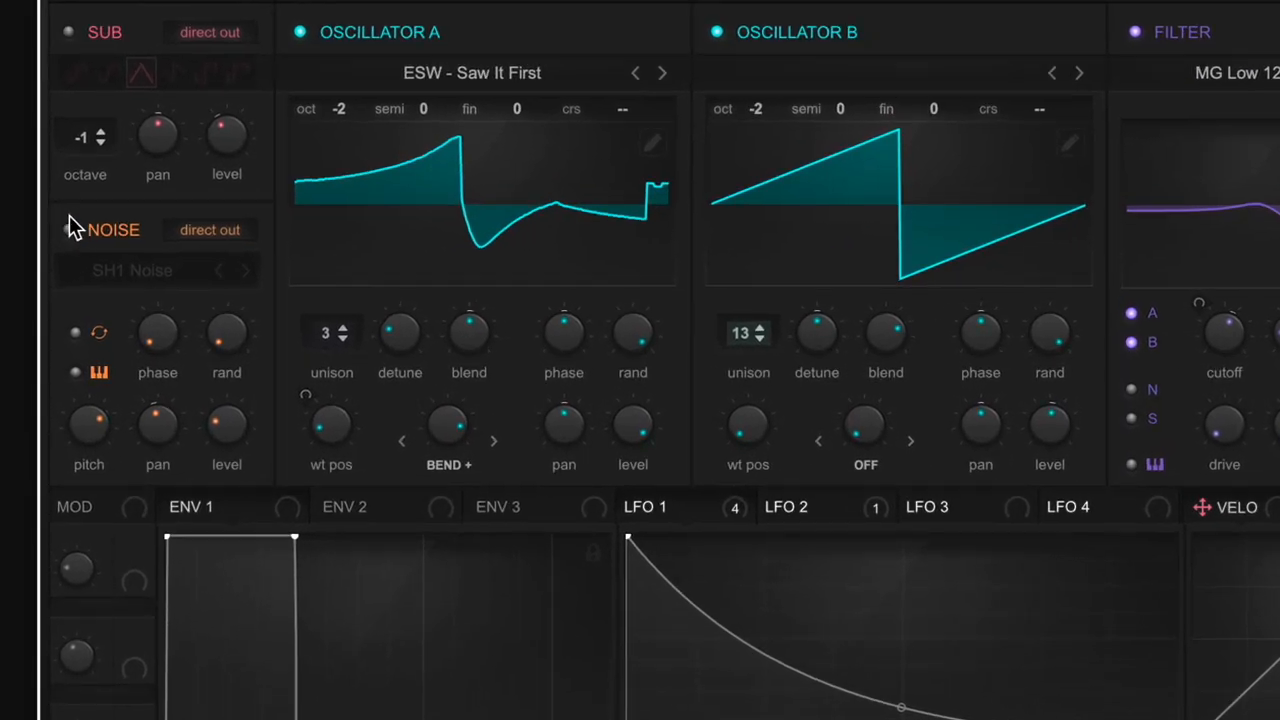
Turn on the SH1 Noise oscillator and the Hyper/Dimension effect
left_click(67, 229)
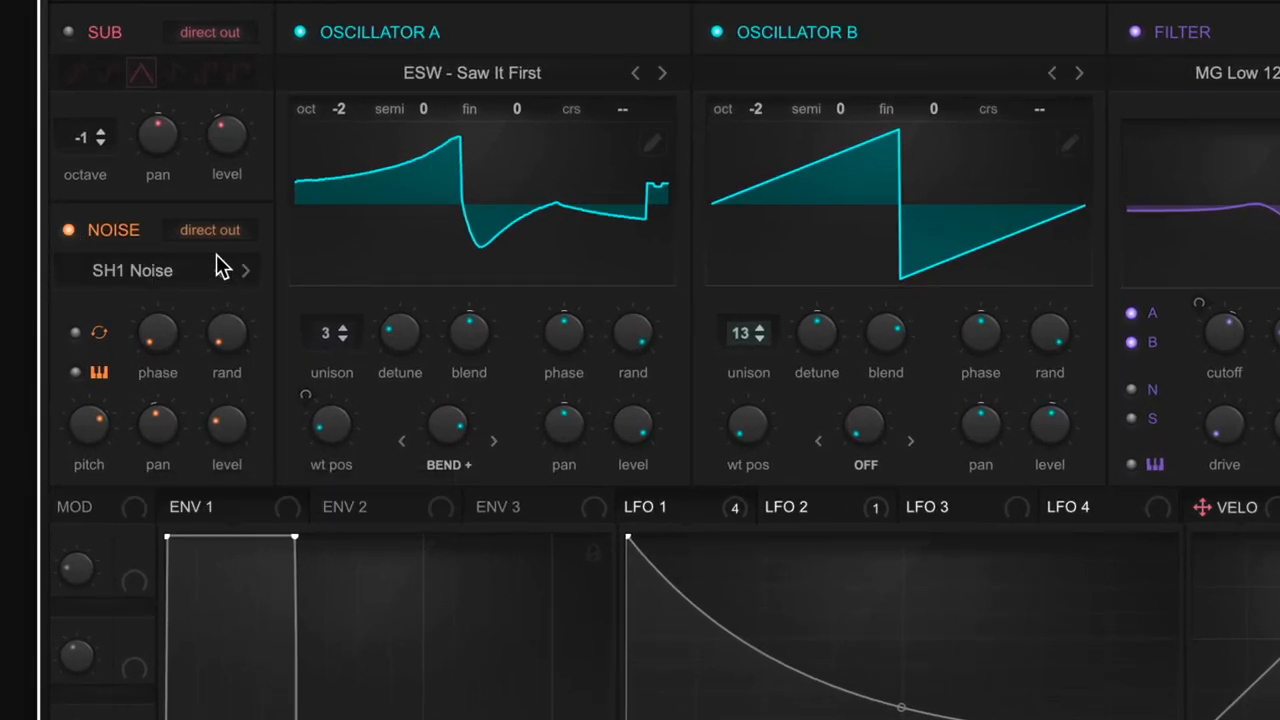
mouse_move(209, 229)
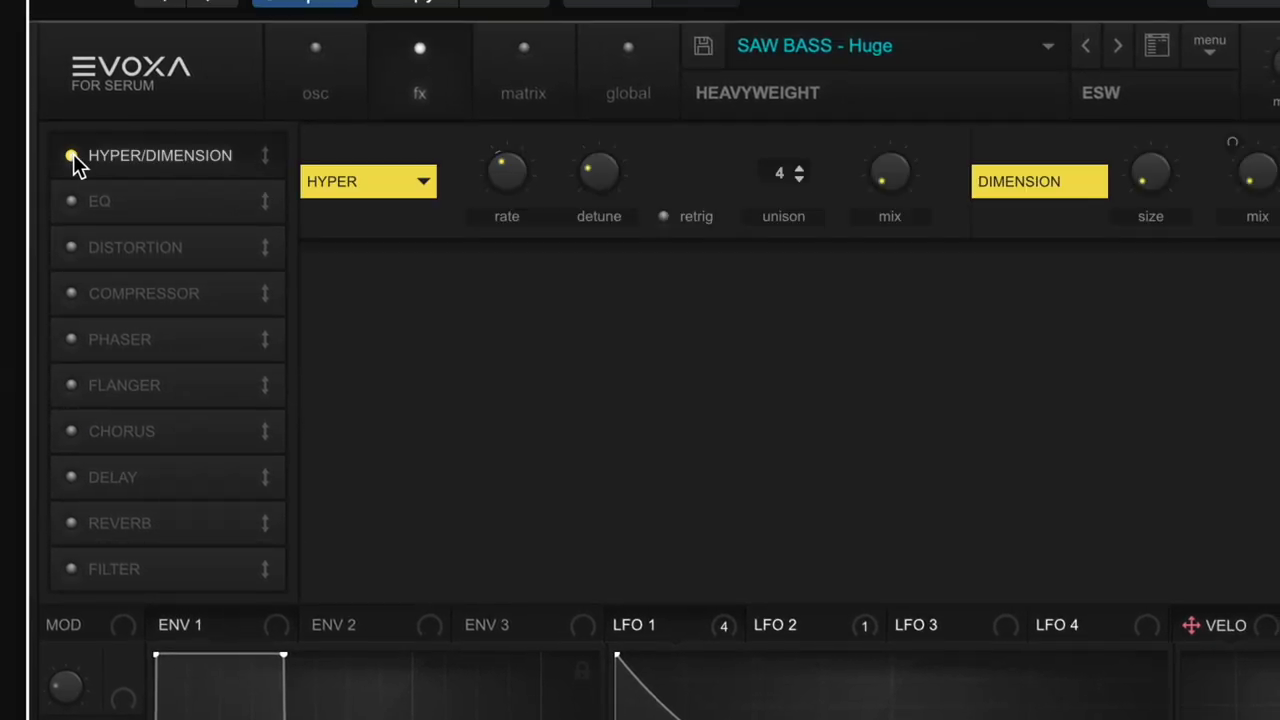
left_click(99, 201)
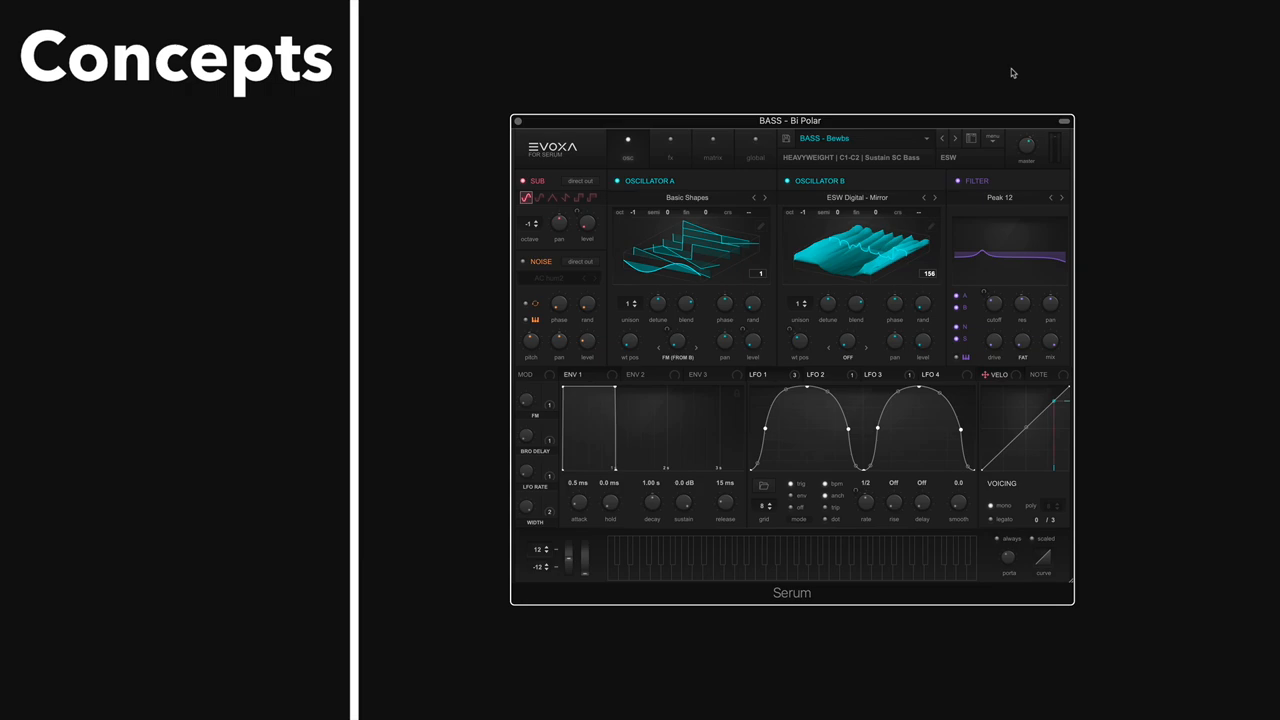
mouse_move(696, 120)
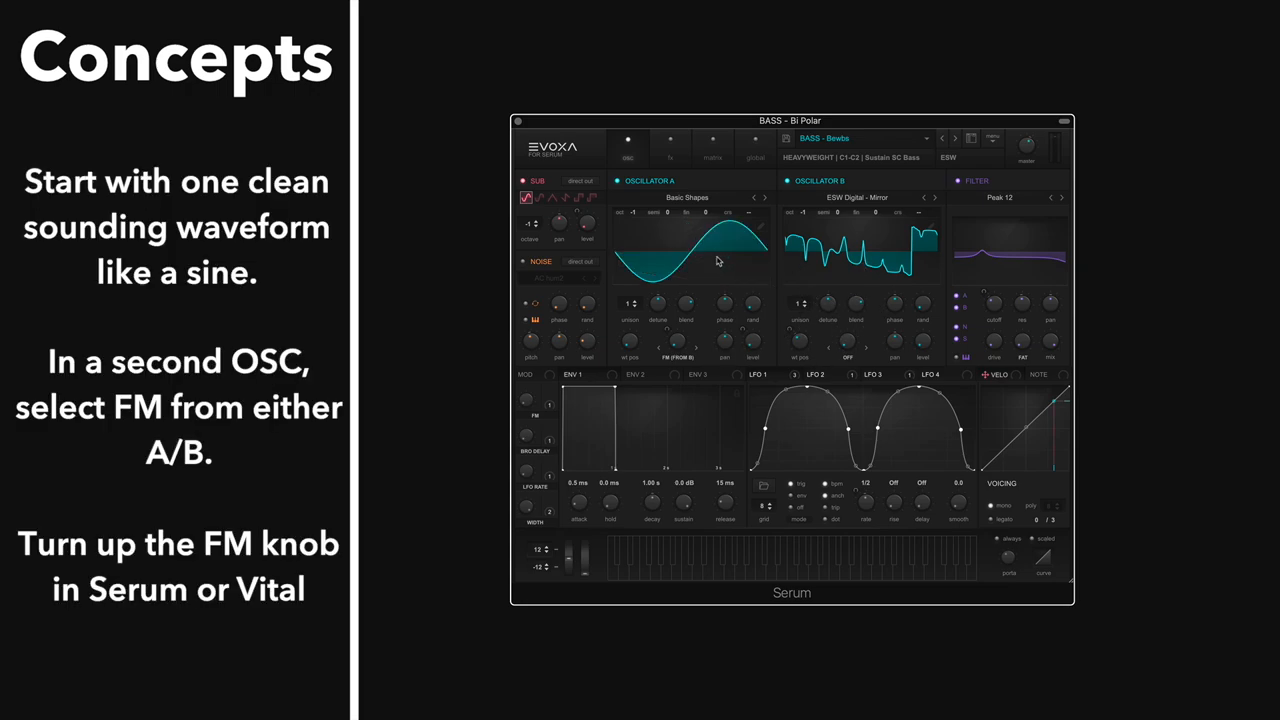
mouse_move(666, 260)
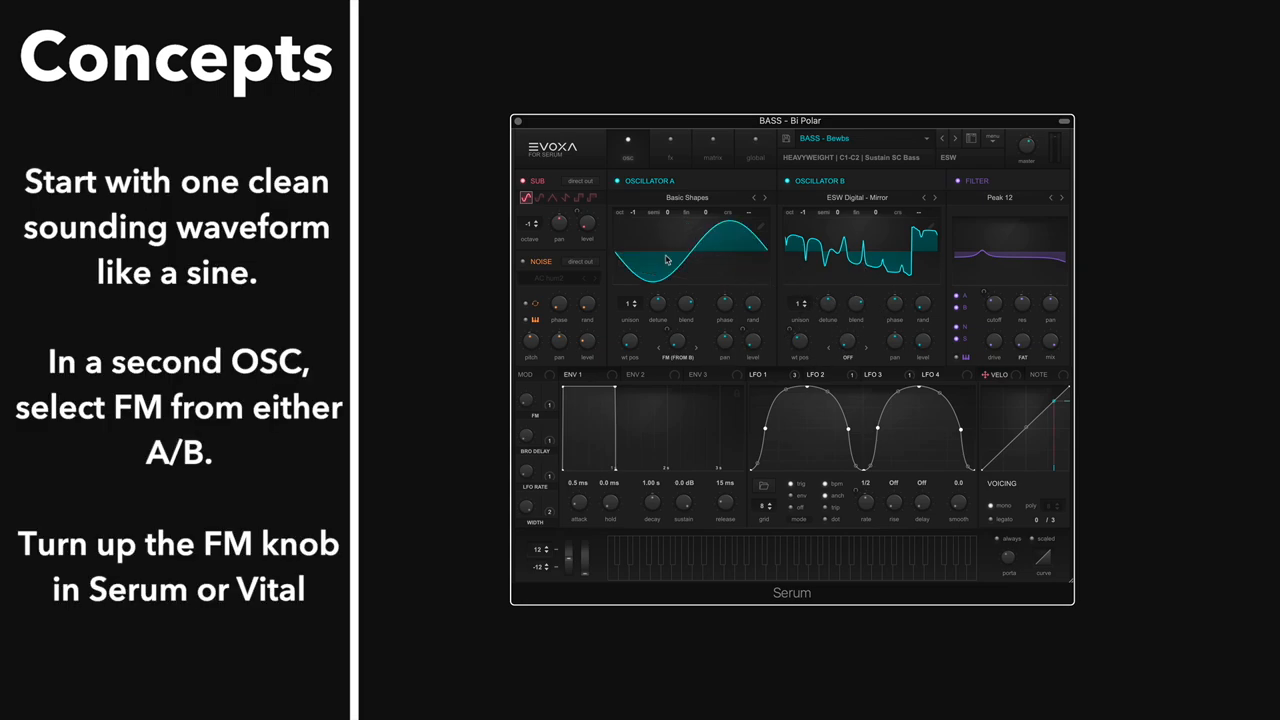
mouse_move(651, 251)
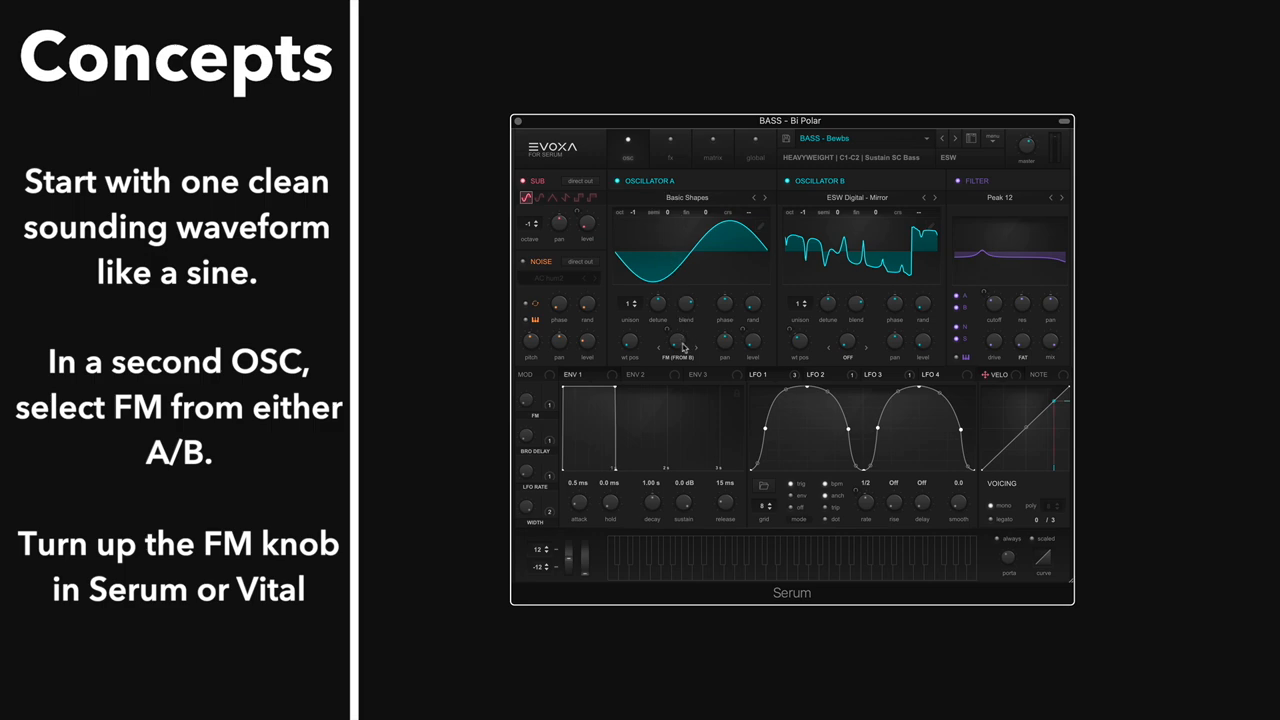
mouse_move(692, 352)
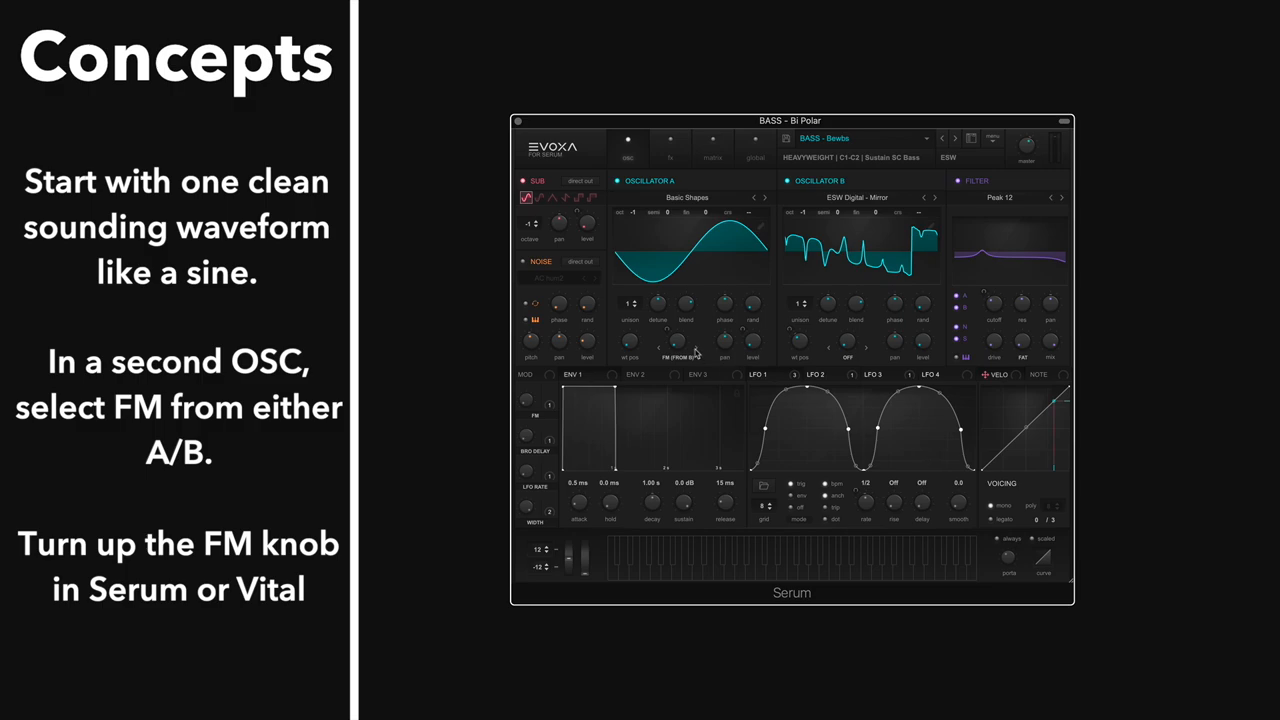
mouse_move(702, 246)
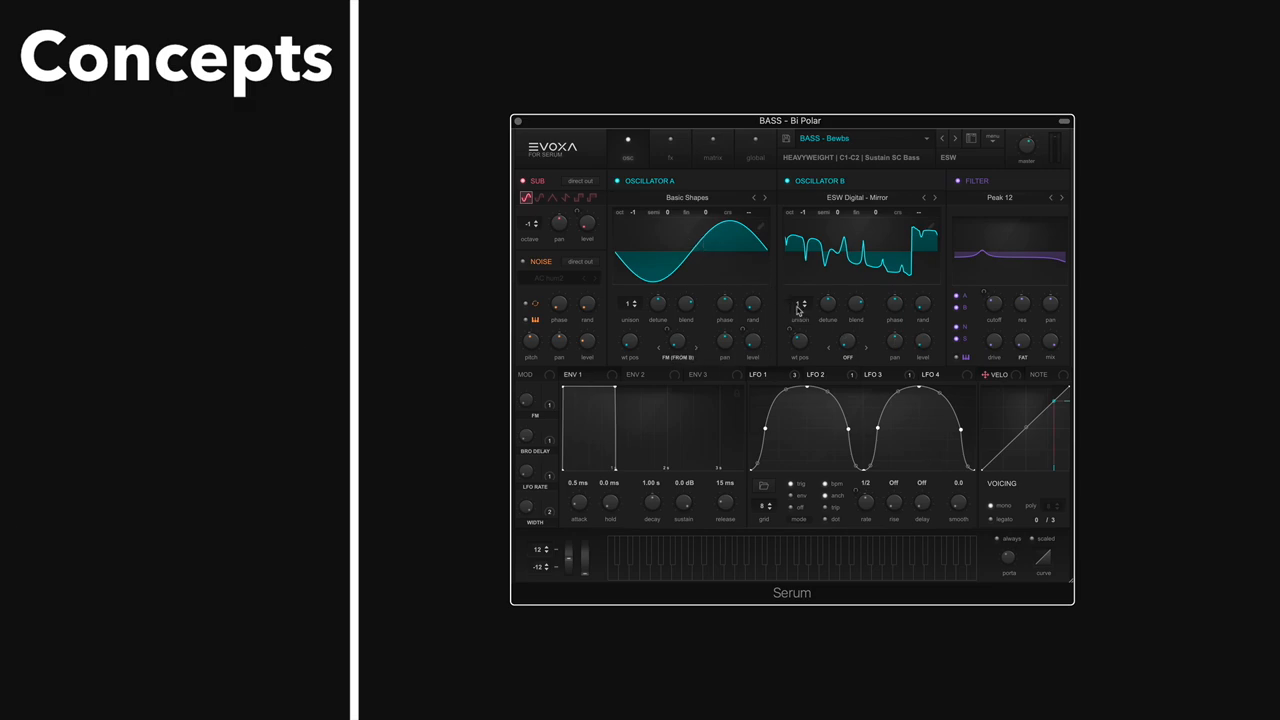
mouse_move(800, 305)
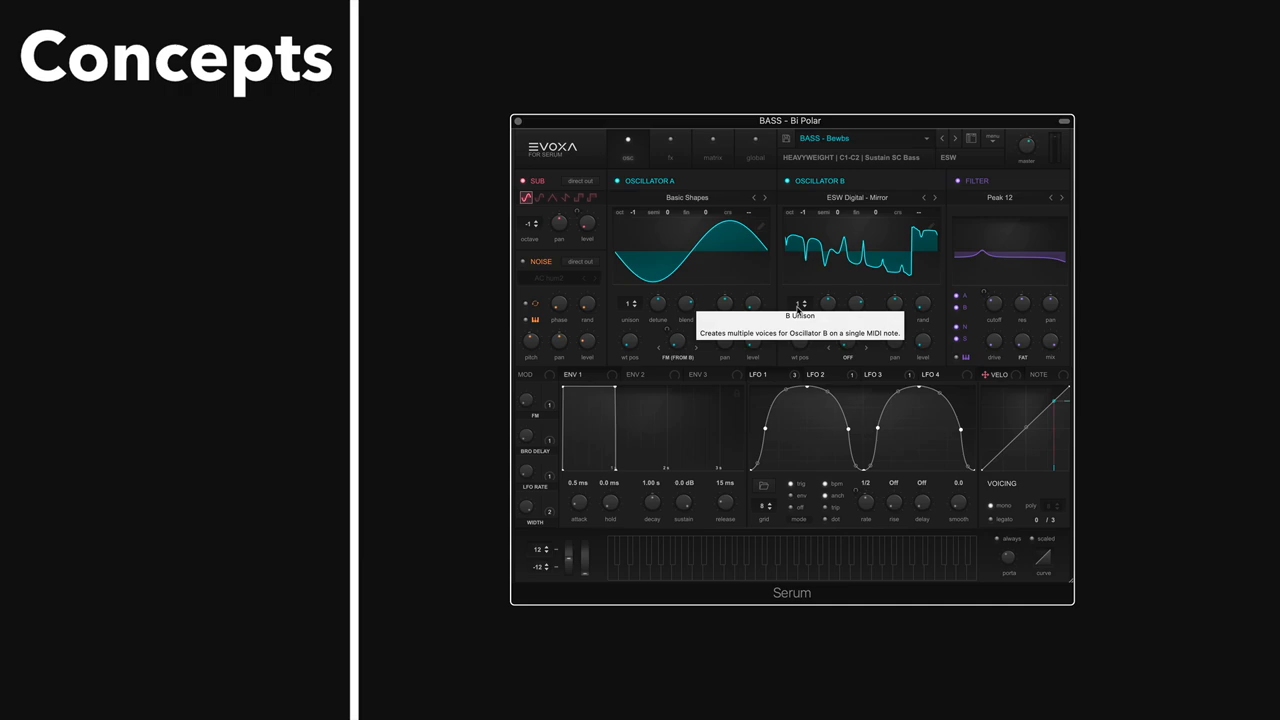
mouse_move(700, 345)
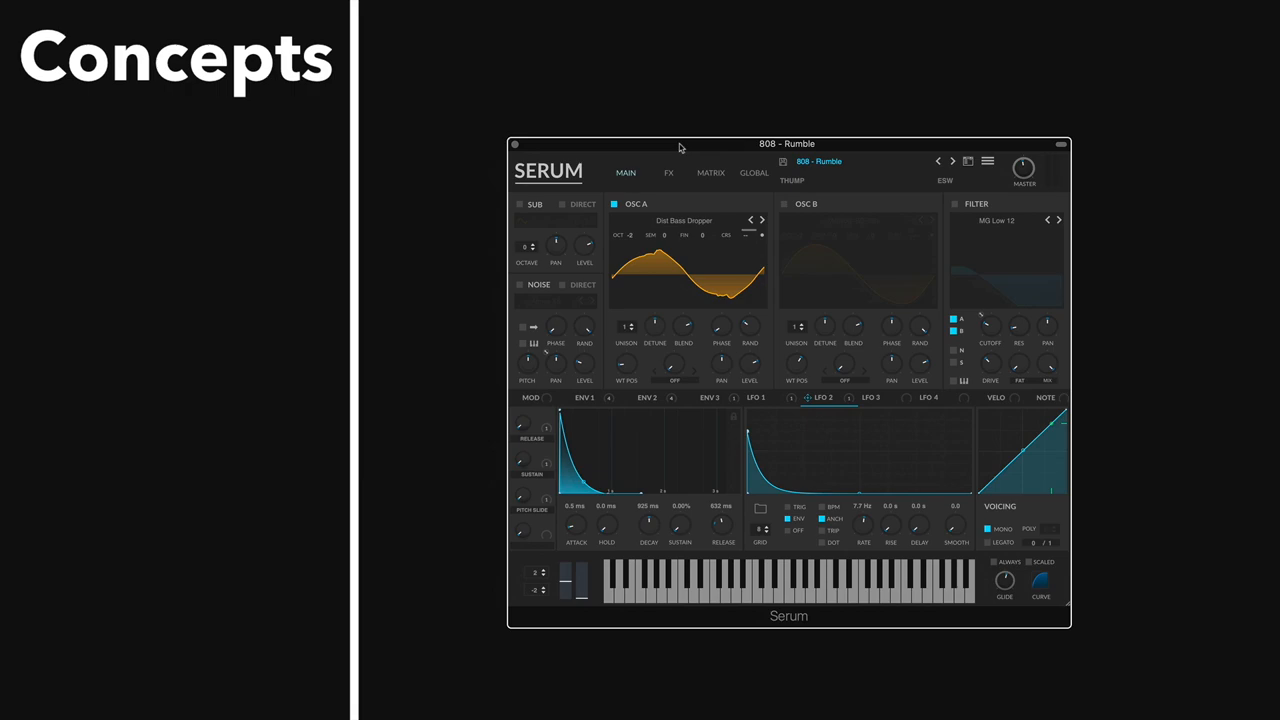
mouse_move(669, 385)
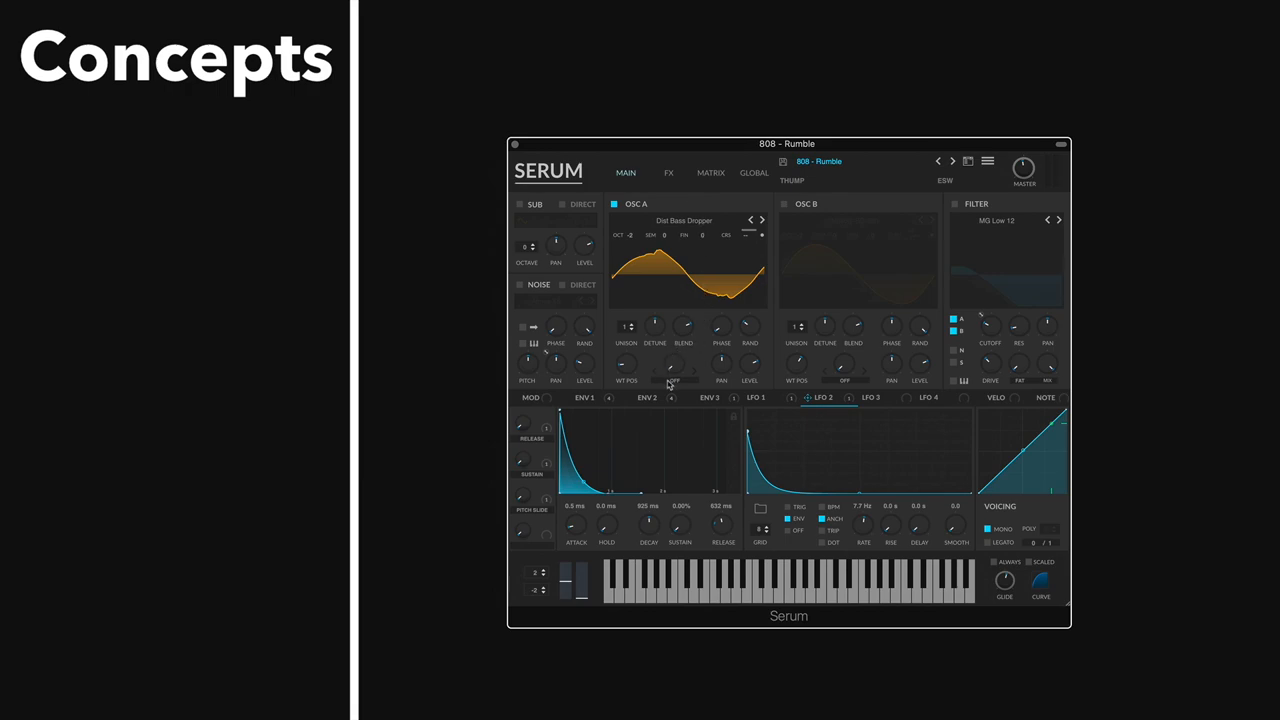
Load 808 Rumble, check LFO 1, then return to LFO 2's fast-decay shape
left_click(647, 397)
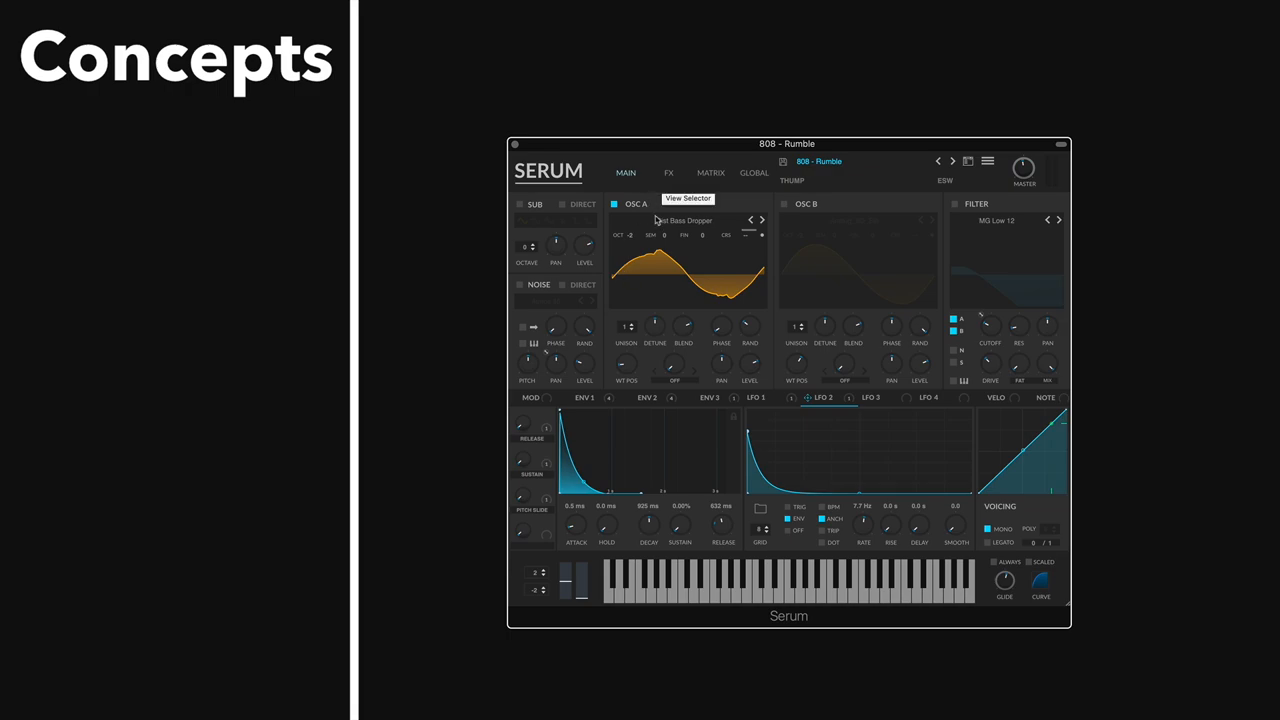
mouse_move(665, 414)
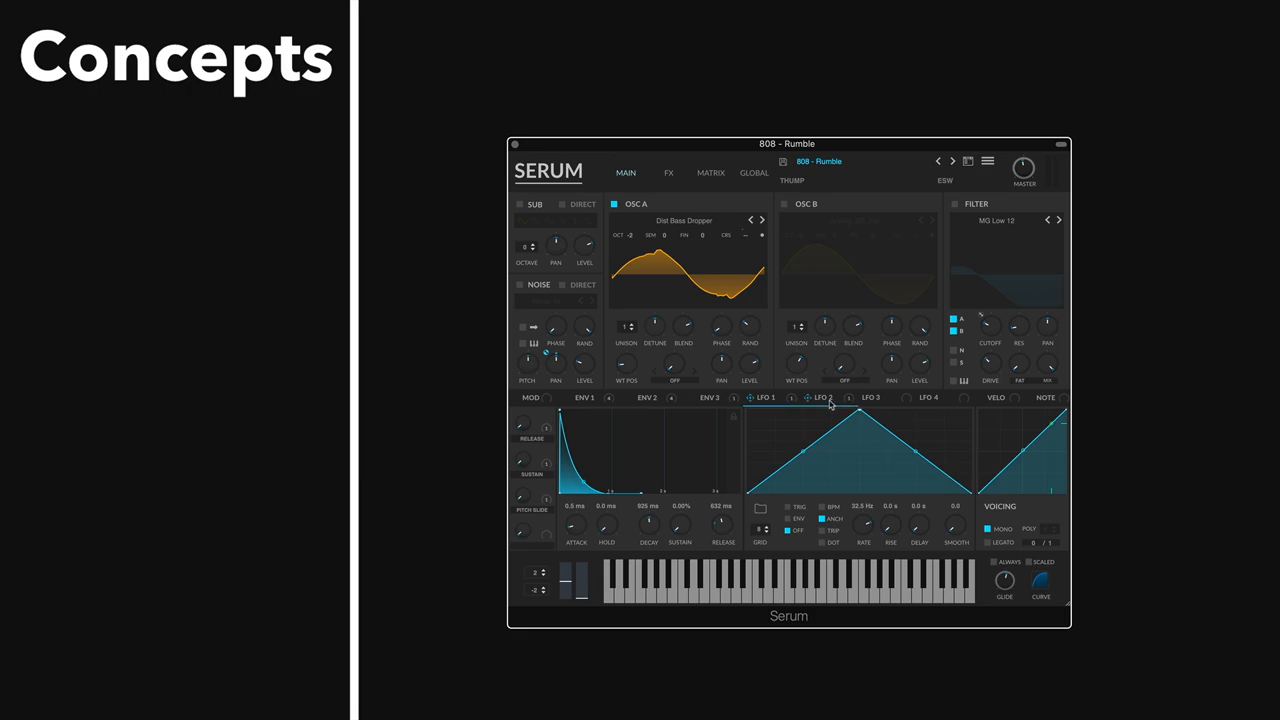
left_click(822, 397)
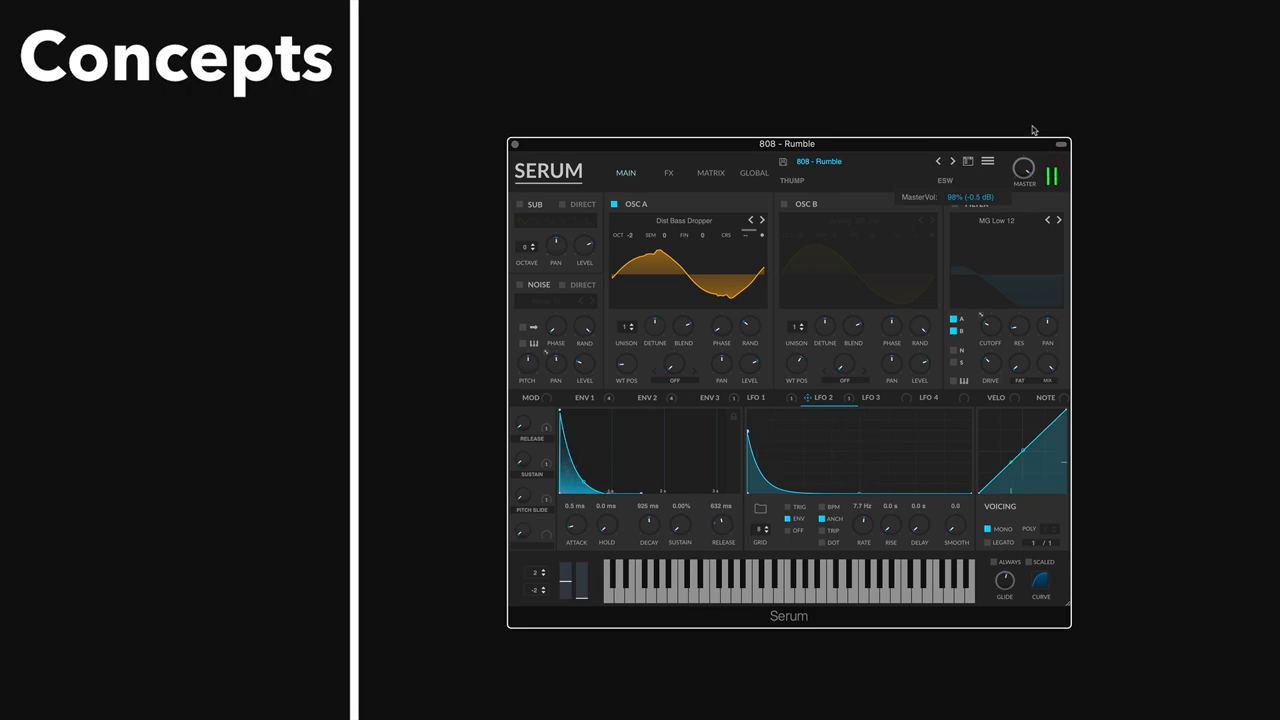
Glance at the FX chain, then power on the MG Low 12 filter on the main page
left_click(668, 172)
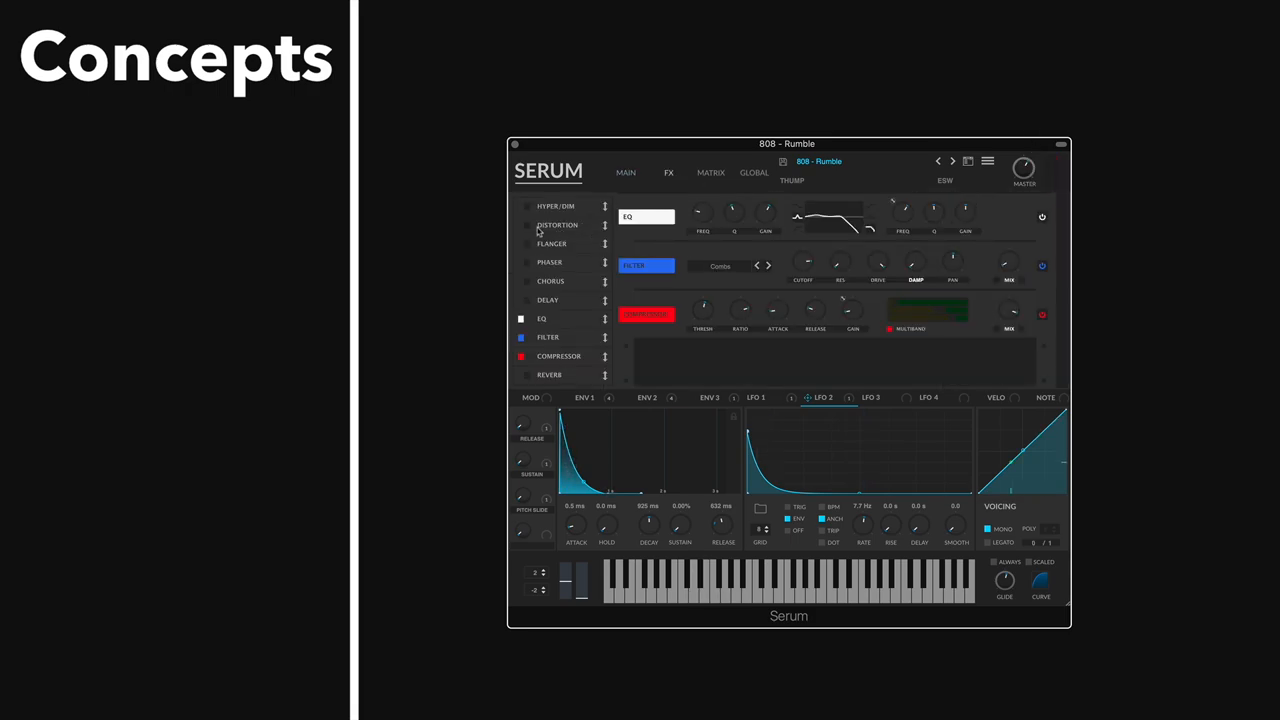
left_click(625, 172)
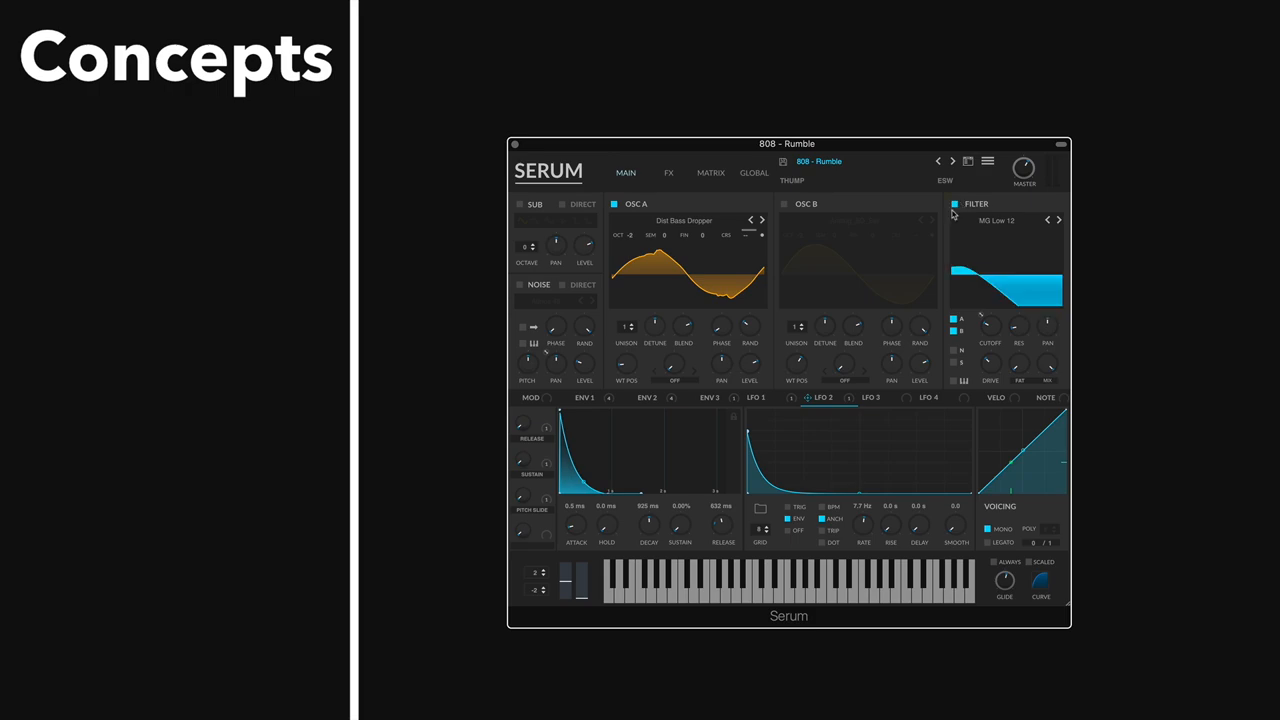
left_click(583, 397)
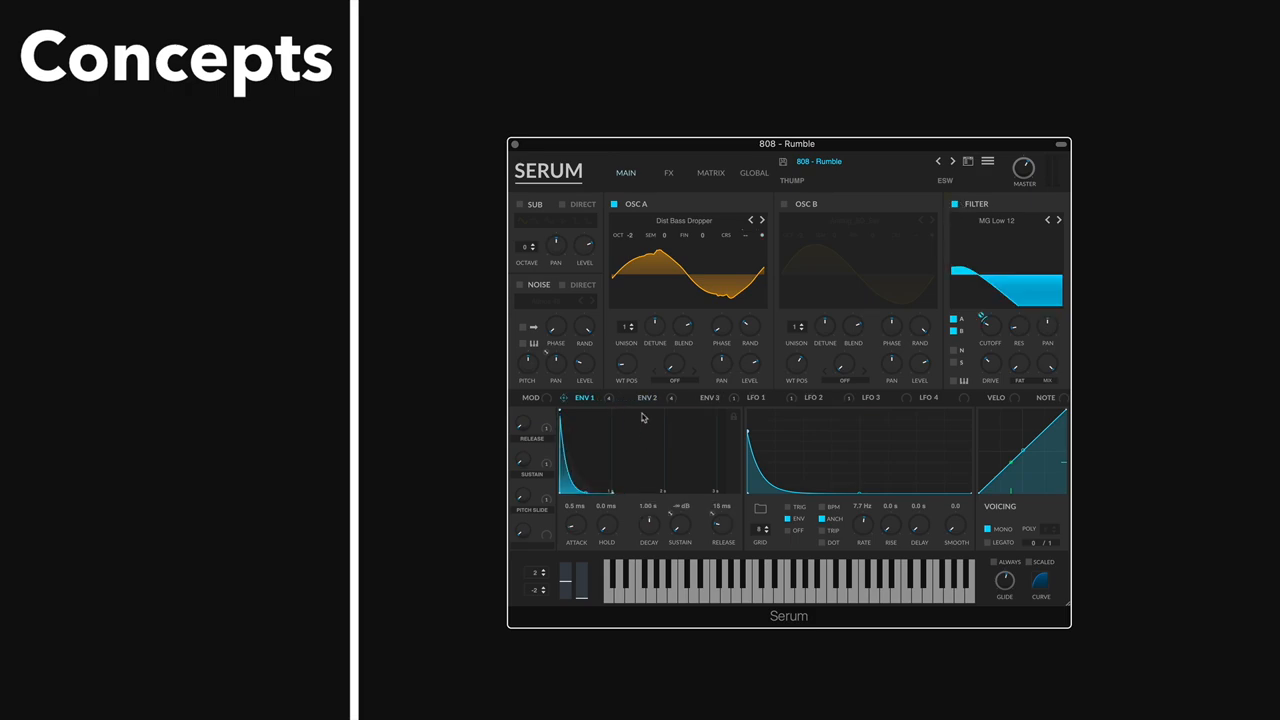
mouse_move(585, 476)
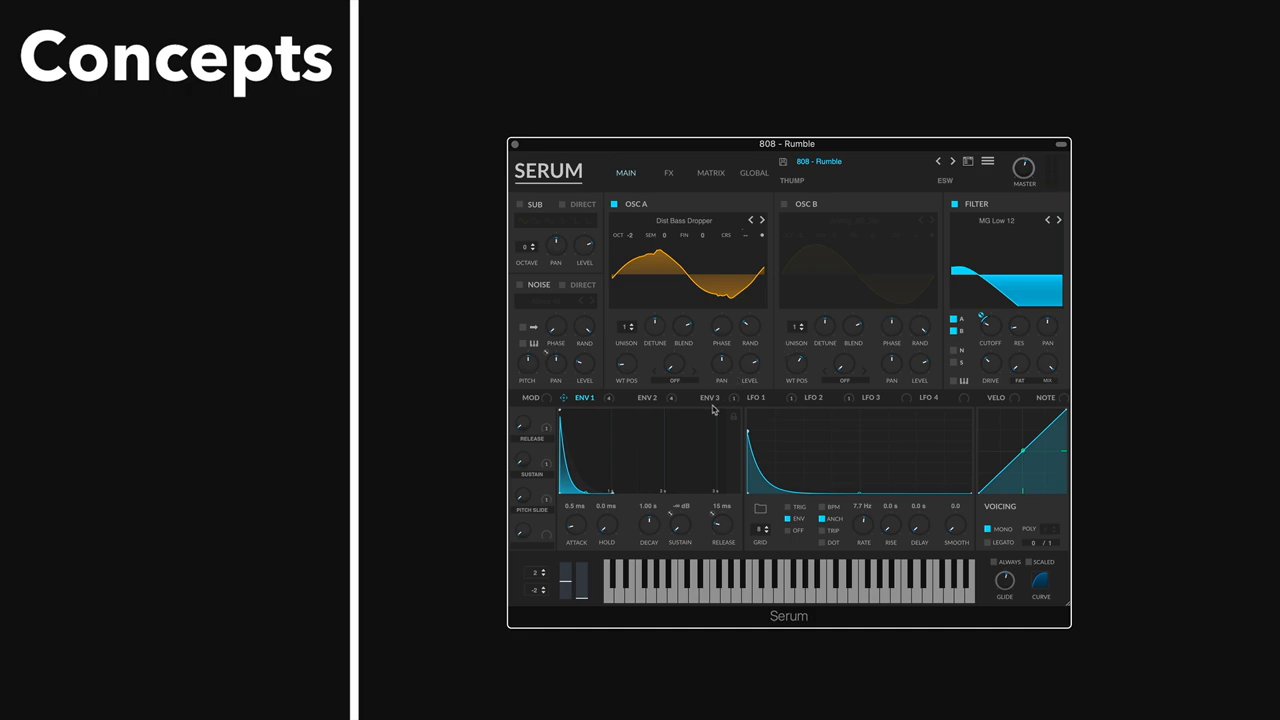
mouse_move(585, 327)
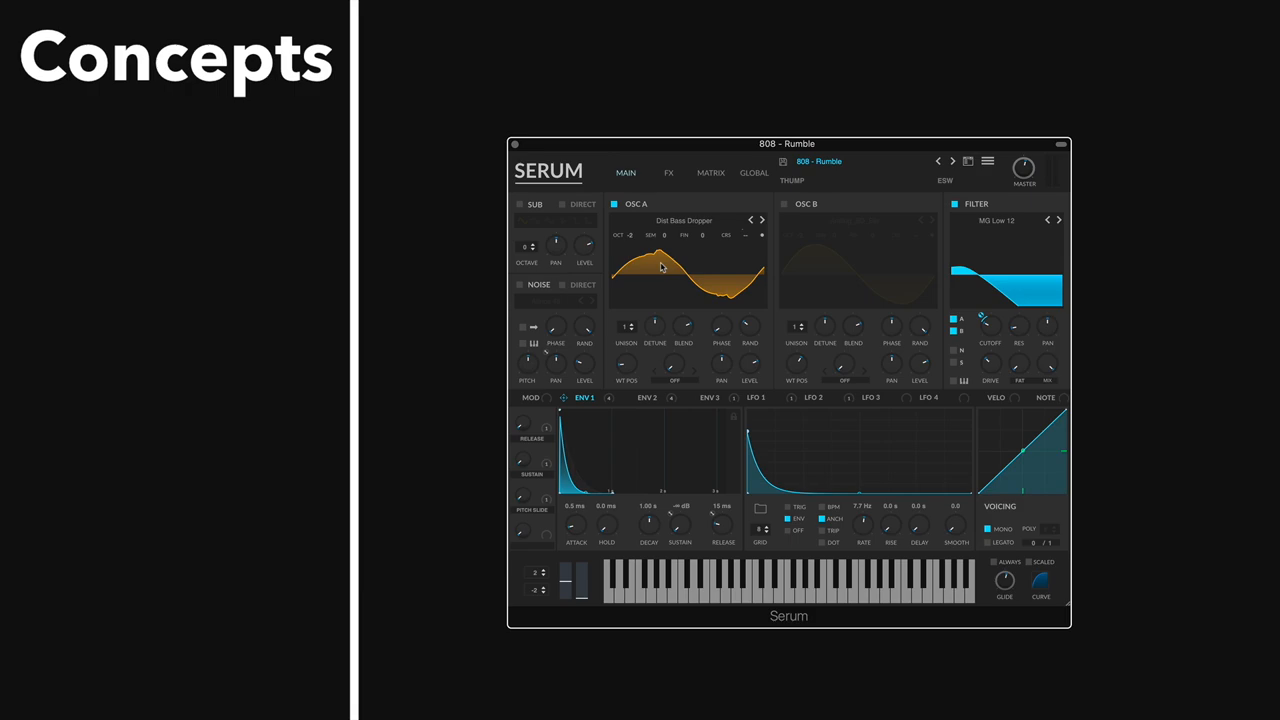
mouse_move(655, 266)
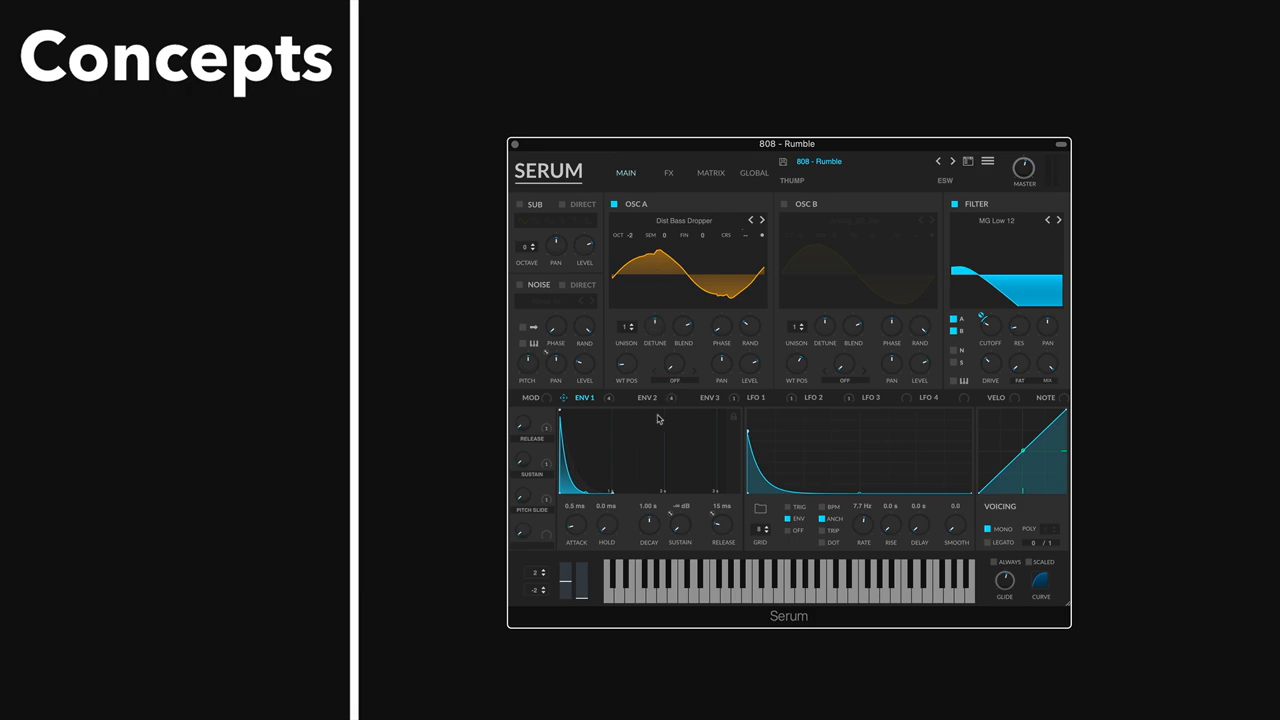
Show ENV 3's settings: 925 ms decay, zero sustain, 650 ms release
left_click(709, 397)
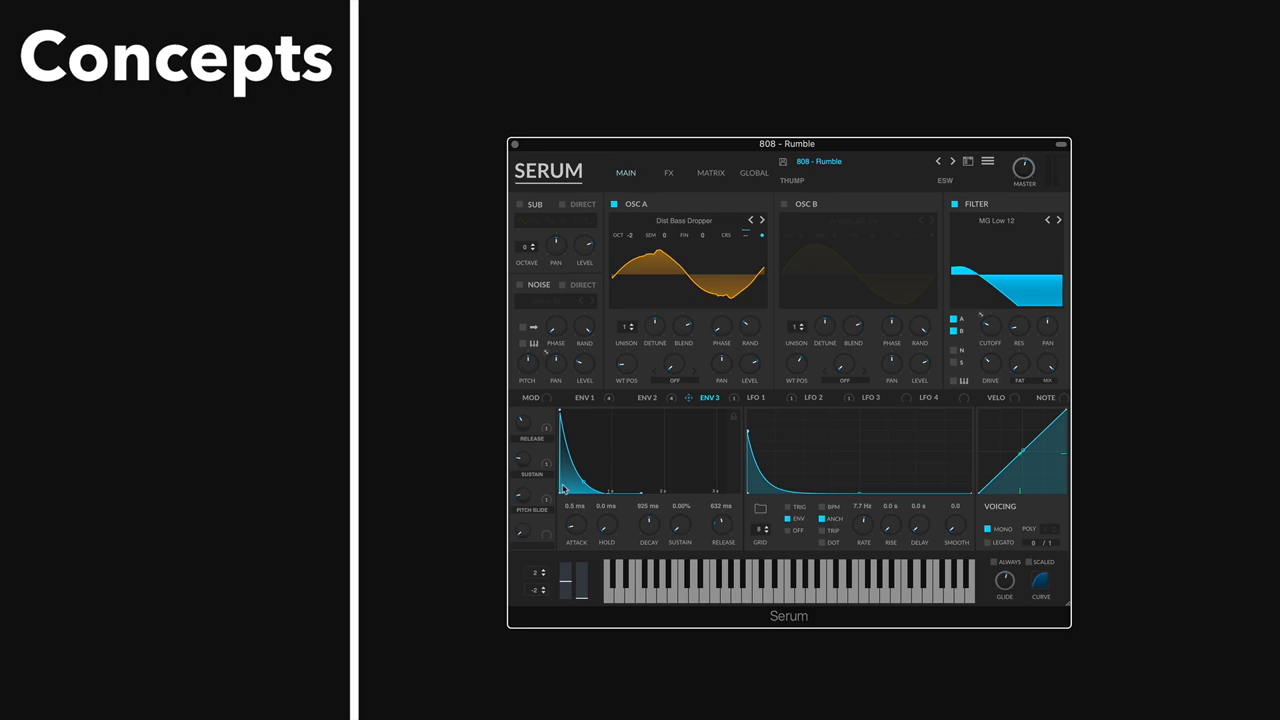
Enable the Atmos 45 noise layer and bring up LFO 2 to lower its rate
left_click(520, 285)
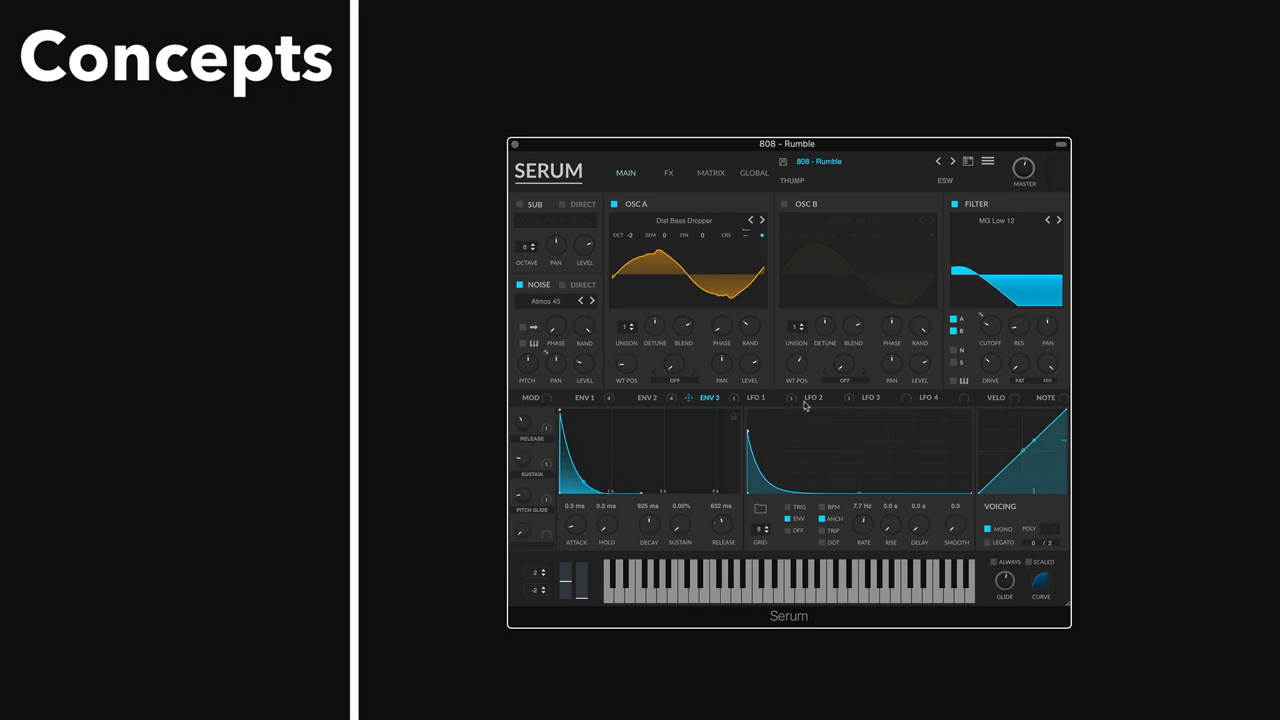
left_click(813, 397)
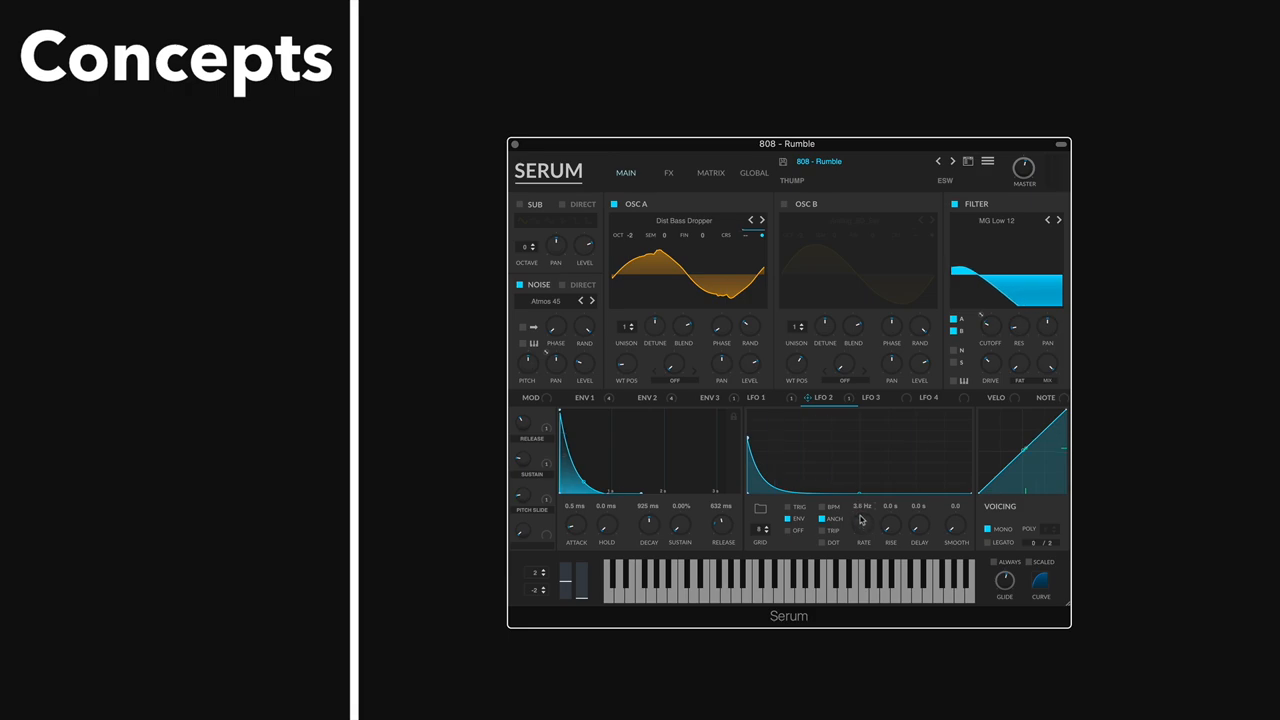
mouse_move(873, 543)
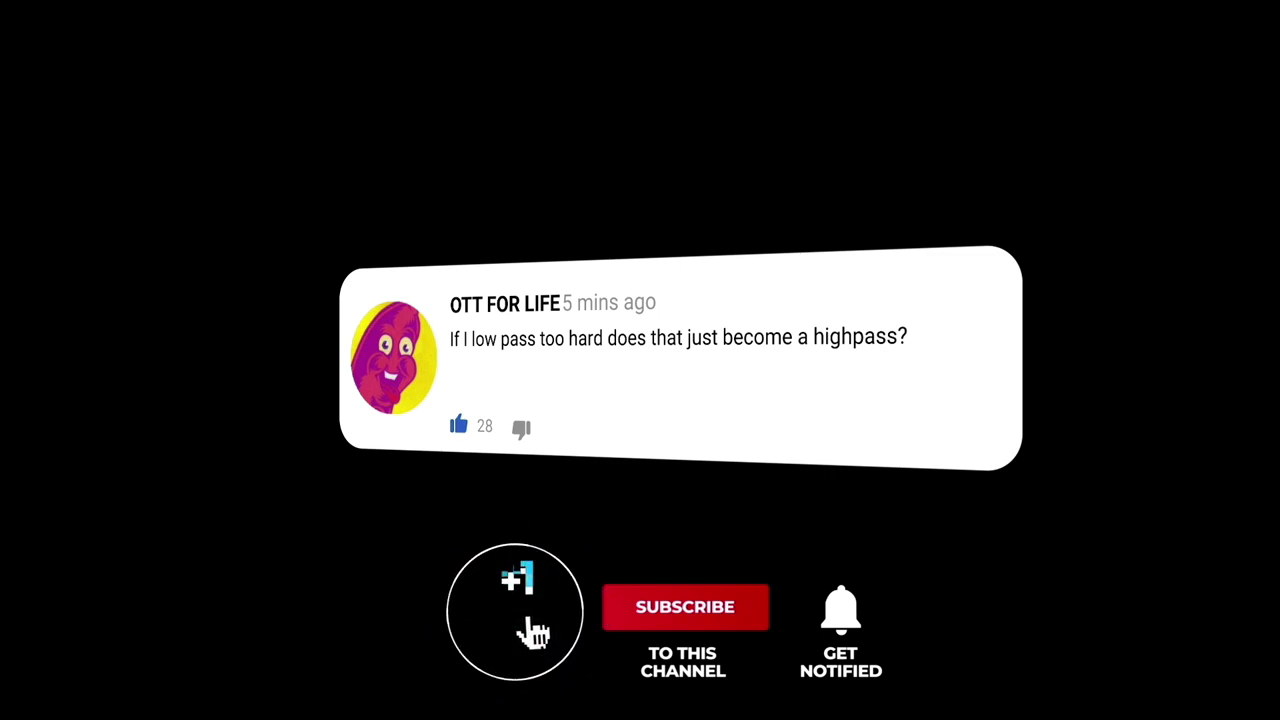
Play through the end card's subscribe animation and Instagram follow screen for giveaways
left_click(685, 607)
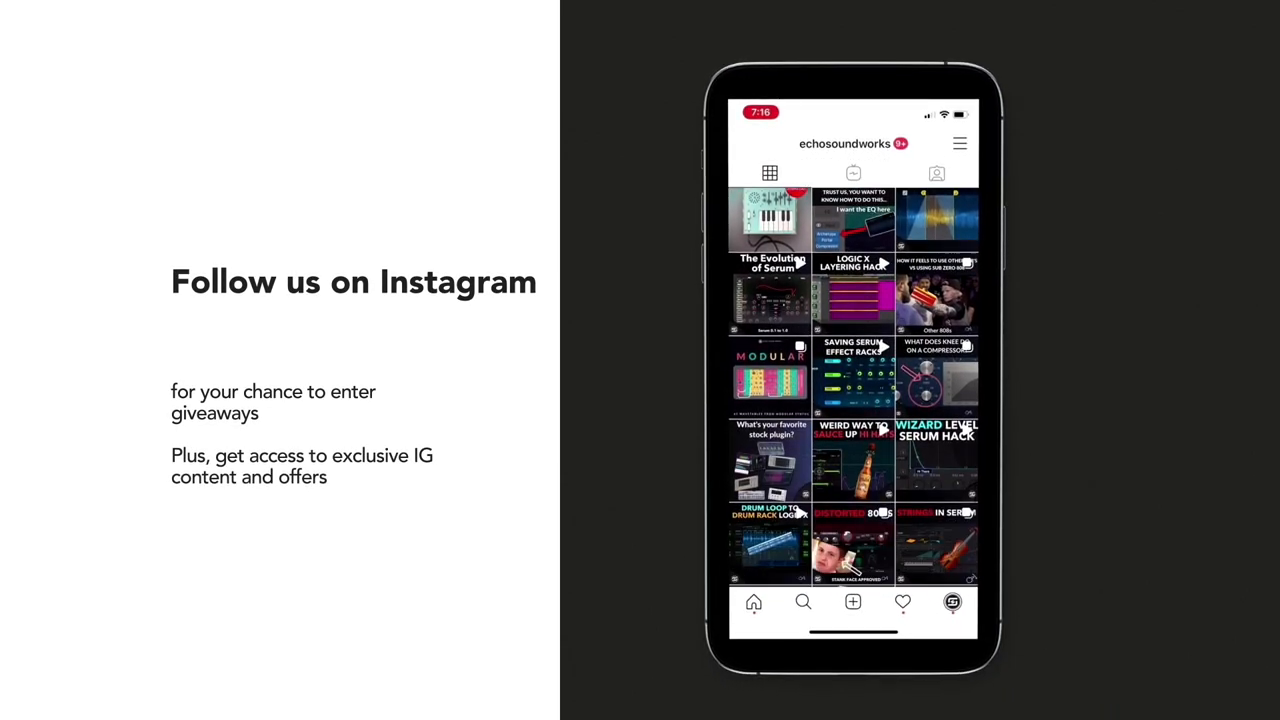
scroll("down", 3)
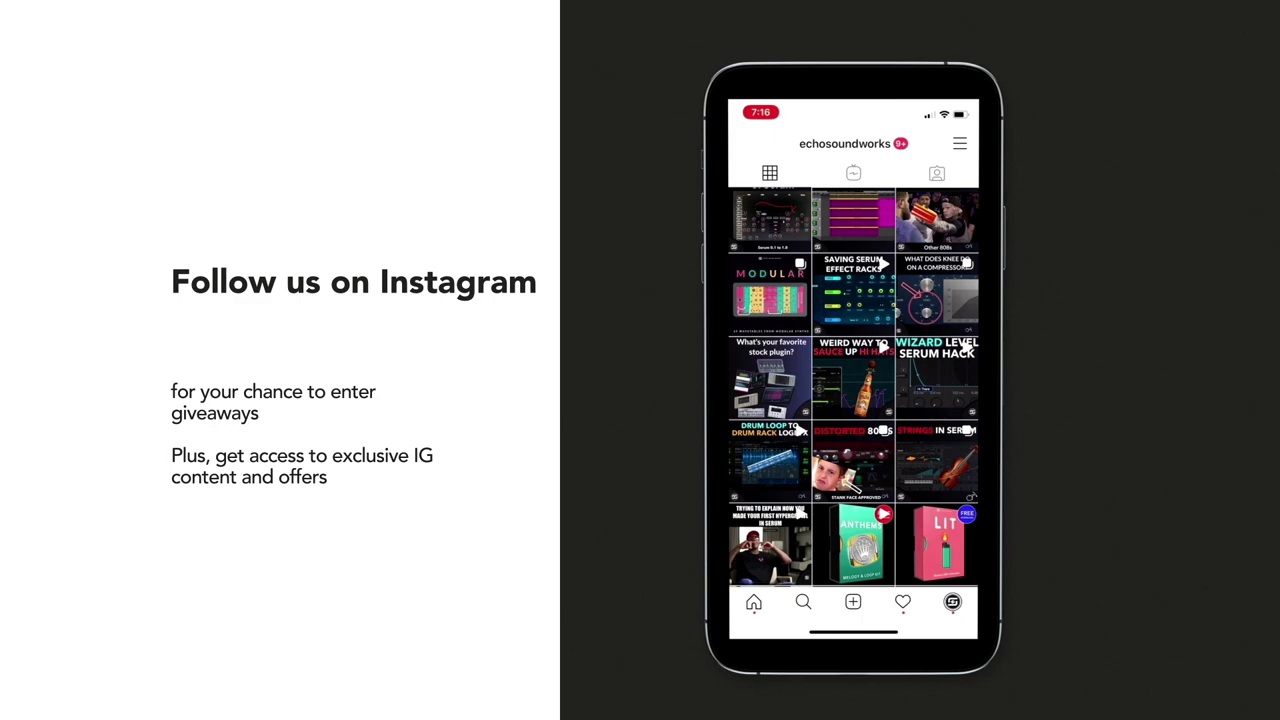
scroll("down", 3)
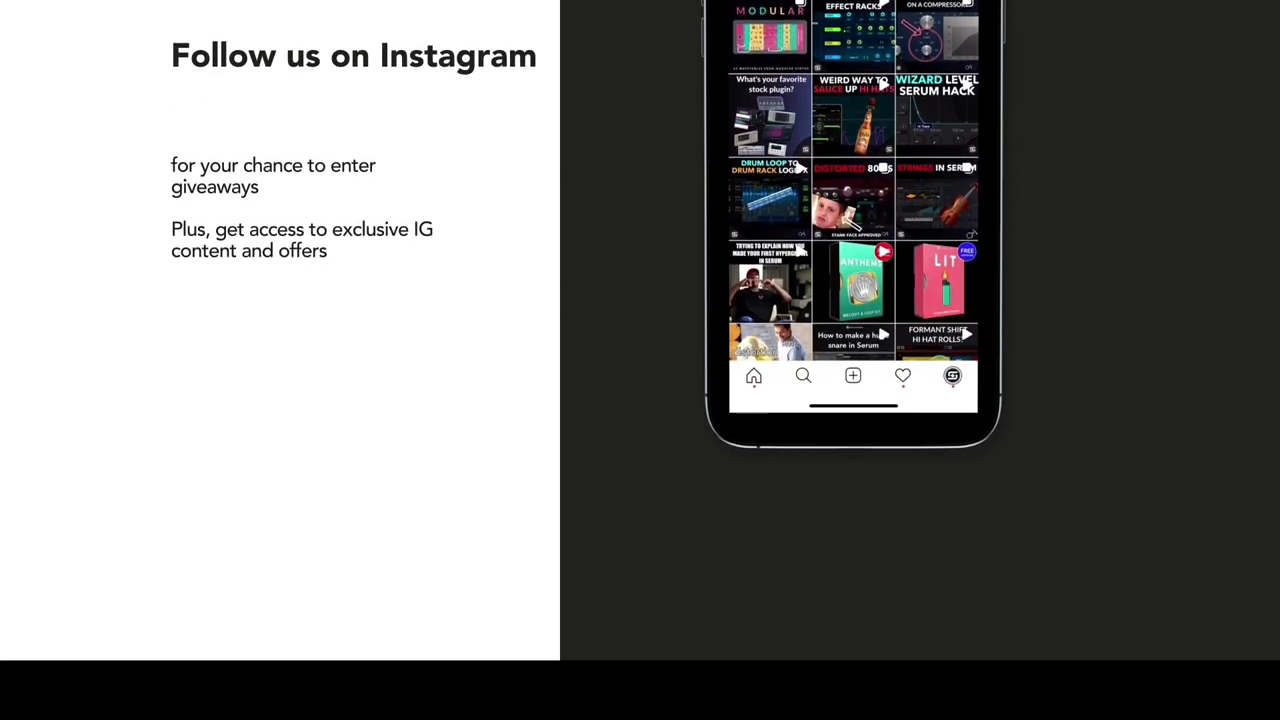